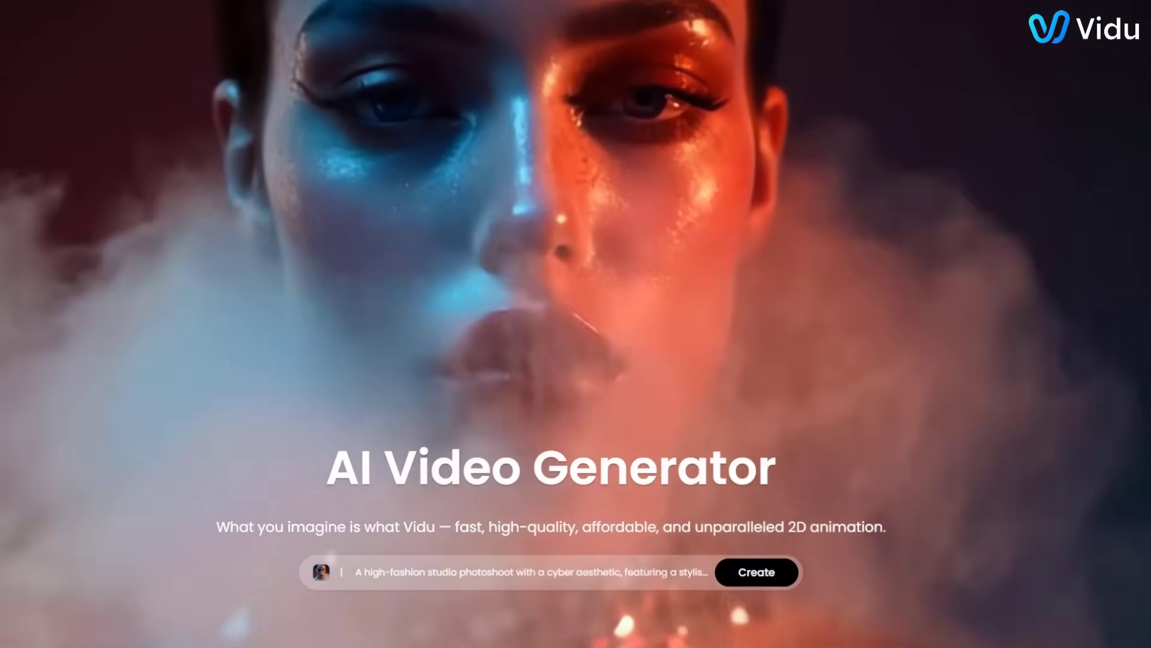
Scroll the Bing results and open 'AI Video Generator - Text & Image to Video in Seconds | Vidu AI'
{"action": "scroll", "scroll_direction": "down", "scroll_amount": 3}
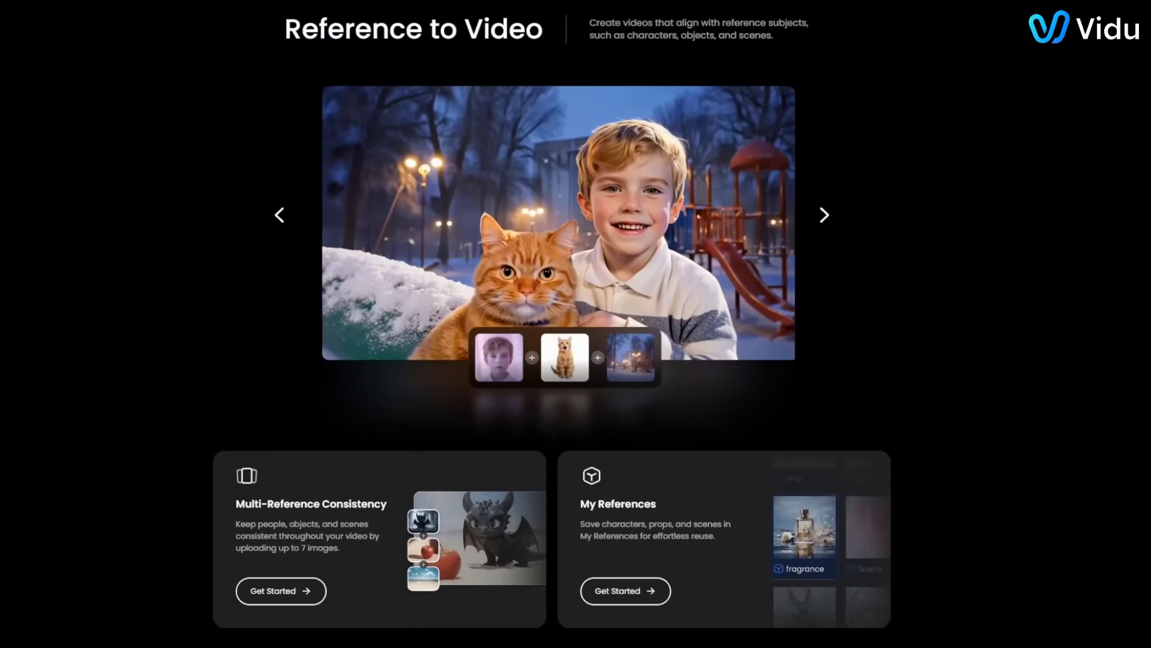
{"action": "scroll", "scroll_direction": "down", "scroll_amount": 3}
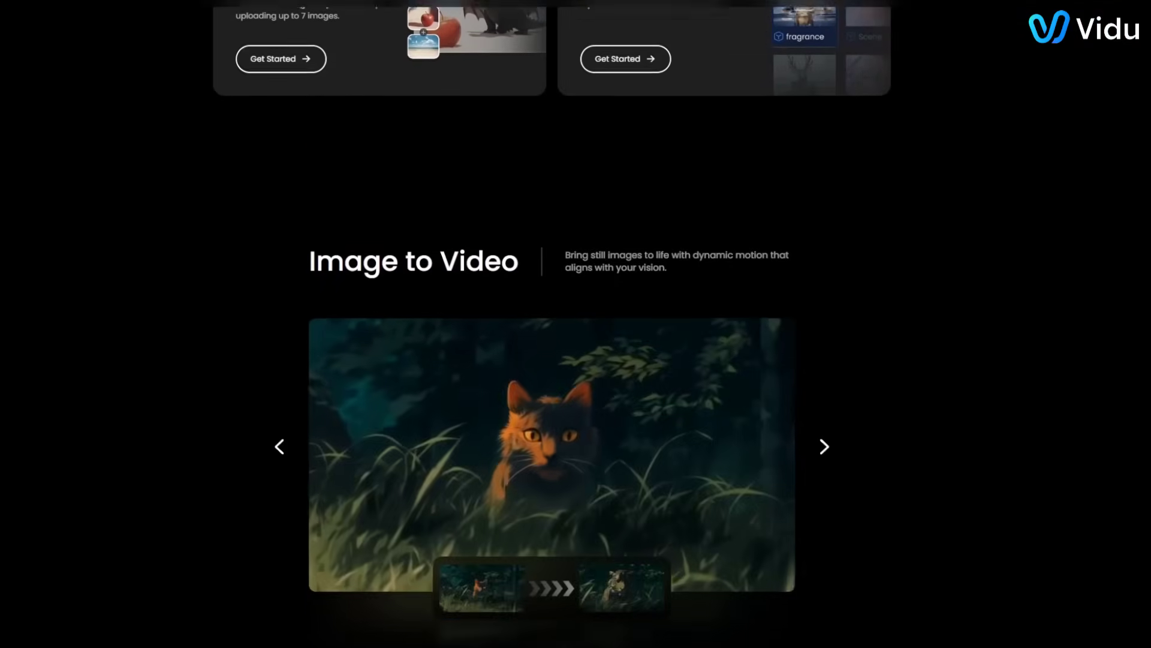
{"action": "scroll", "scroll_direction": "down", "scroll_amount": 3}
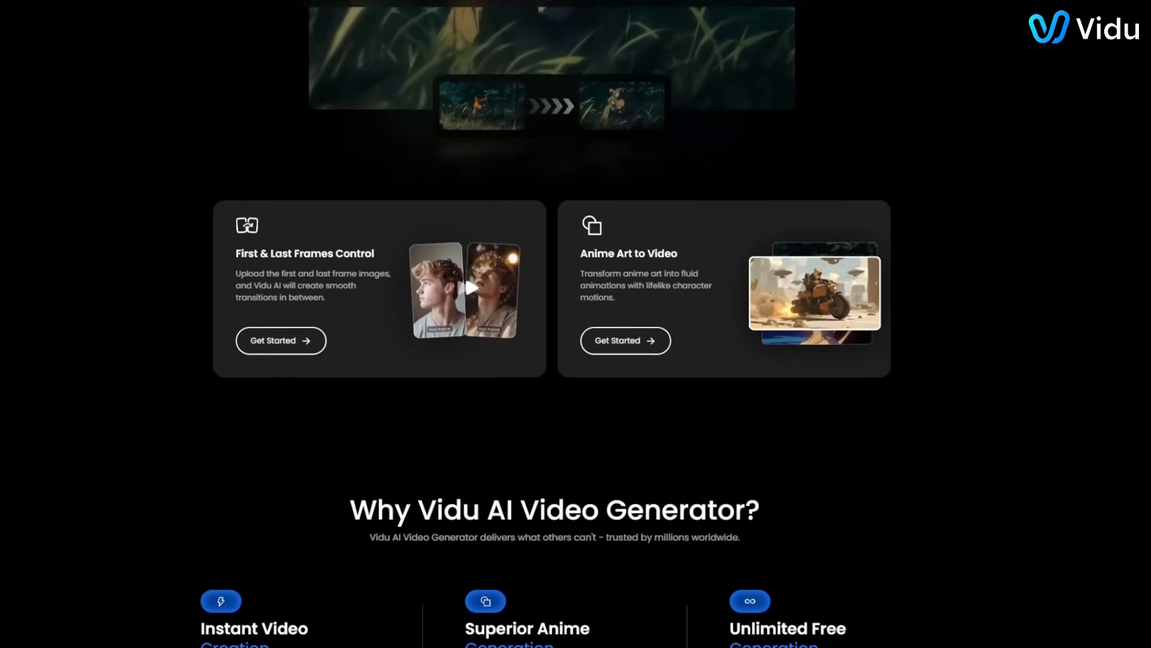
{"action": "scroll", "scroll_direction": "down", "scroll_amount": 3}
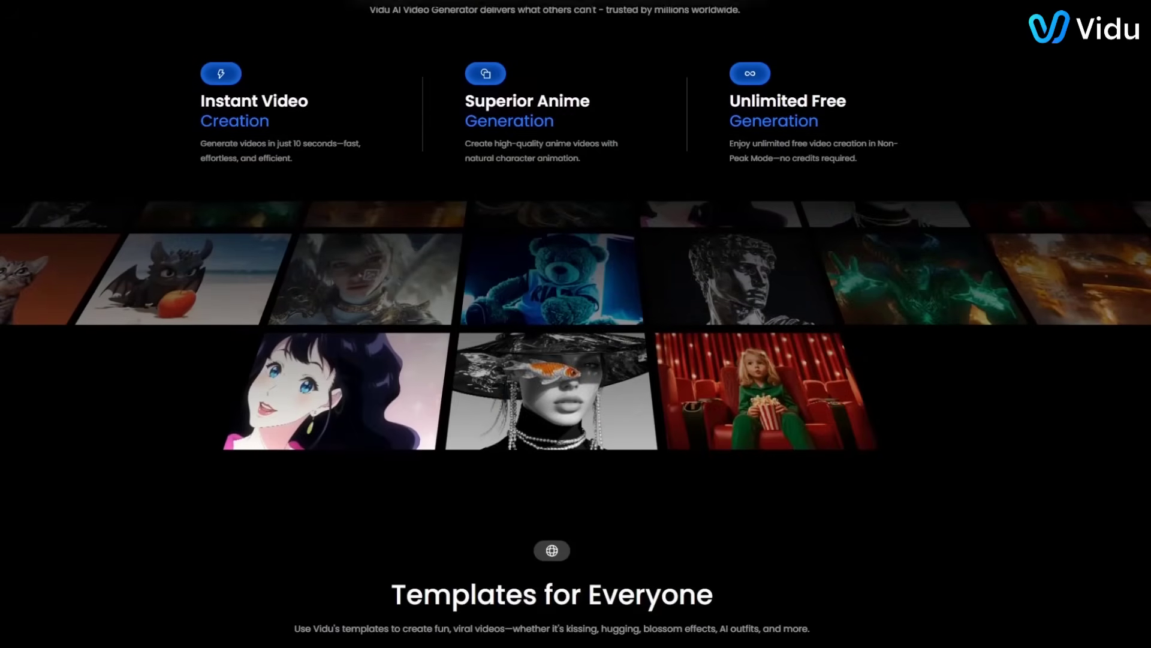
{"action": "scroll", "scroll_direction": "down", "scroll_amount": 3}
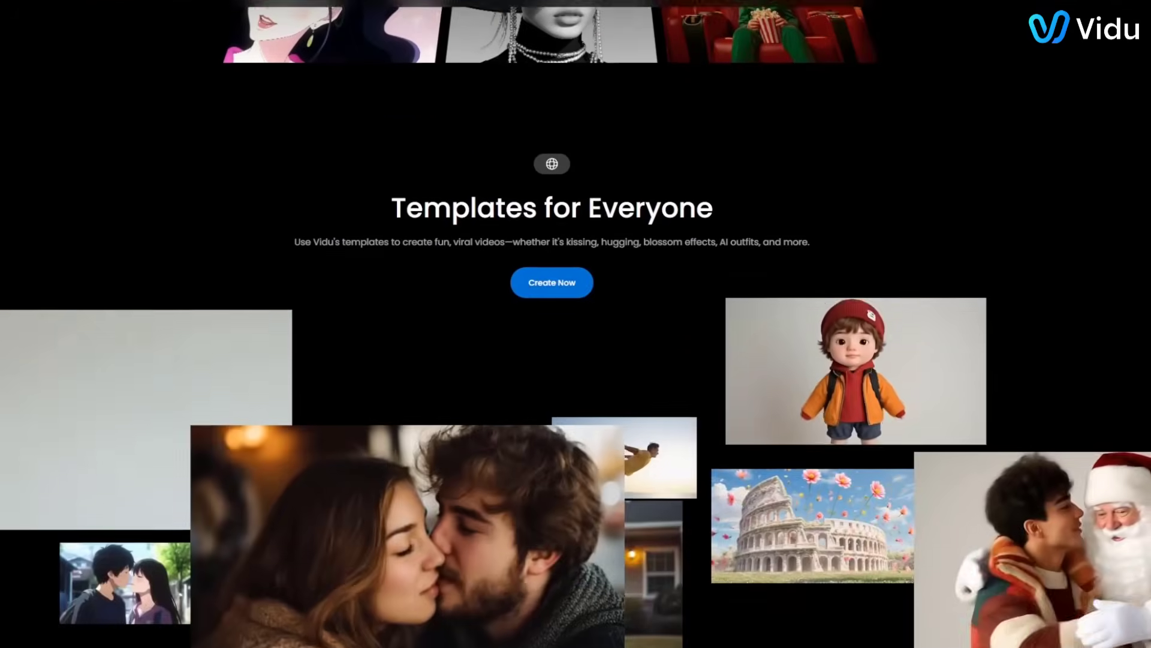
{"action": "scroll", "scroll_direction": "down", "scroll_amount": 3}
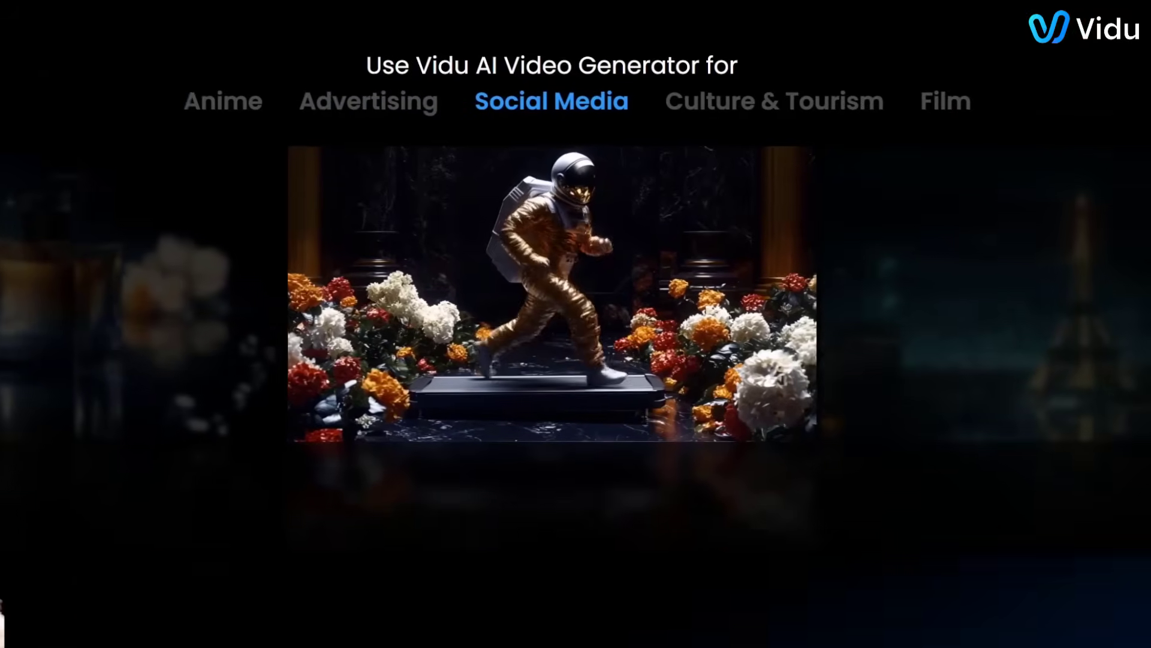
{"action": "scroll", "scroll_direction": "down", "scroll_amount": 3}
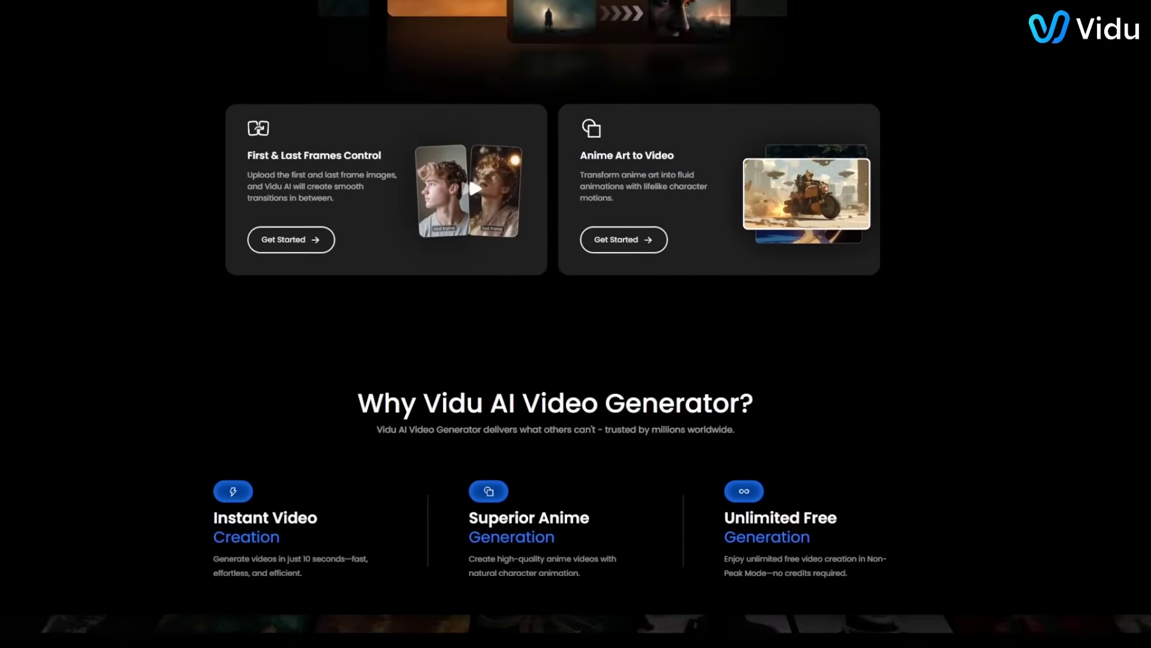
{"action": "scroll", "scroll_direction": "down", "scroll_amount": 3}
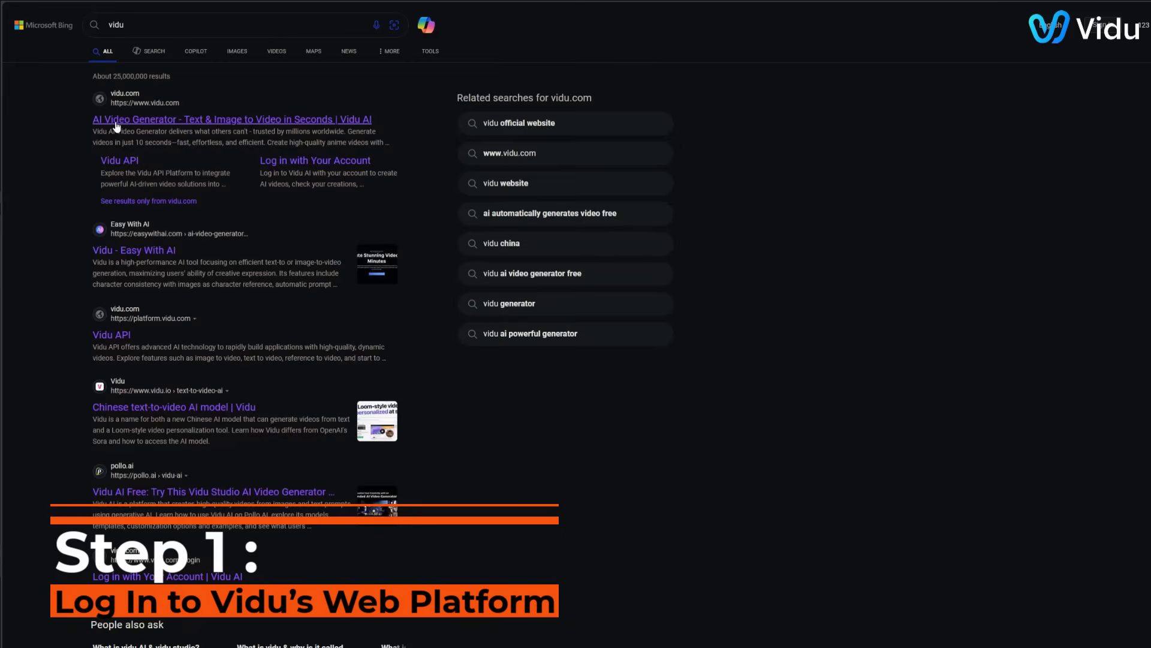
{"action": "left_click", "coordinate": [230, 119]}
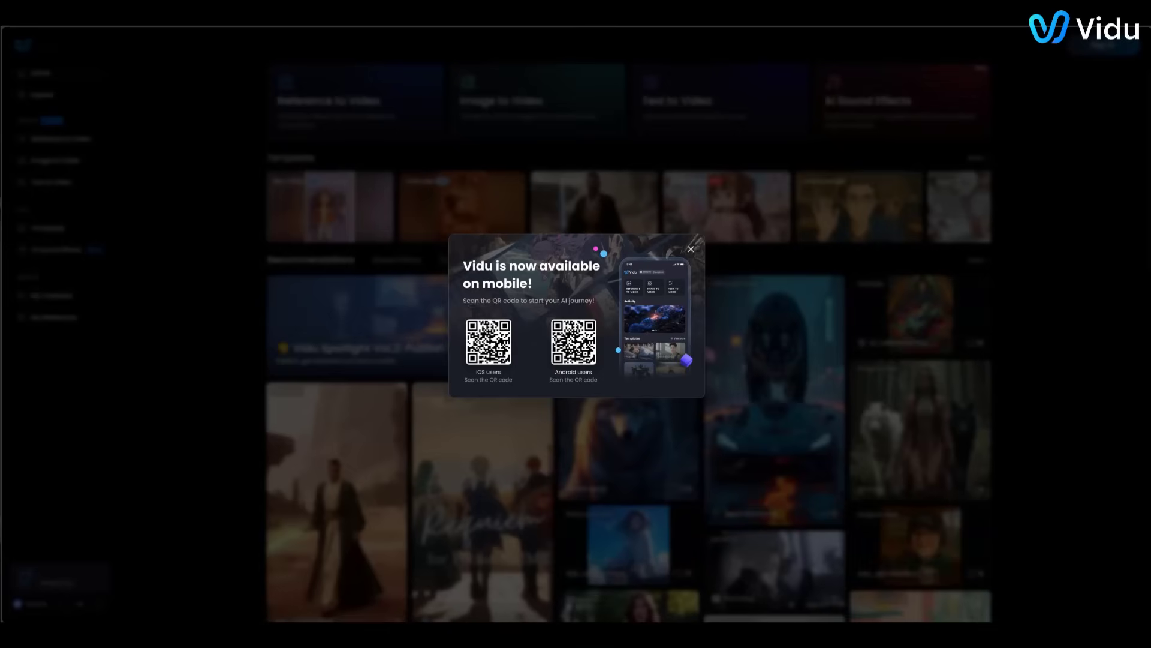
Close the mobile app popup, sign in to Vidu, and open the Reference to Video tool
{"action": "left_click", "coordinate": [690, 249]}
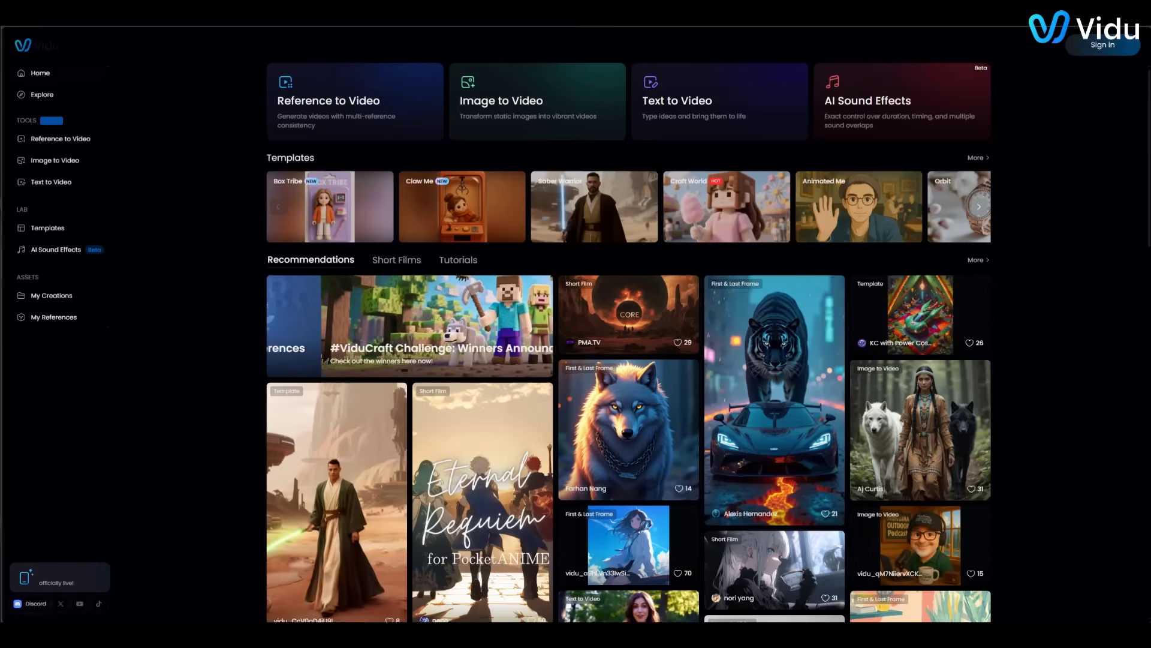
{"action": "left_click", "coordinate": [1102, 45]}
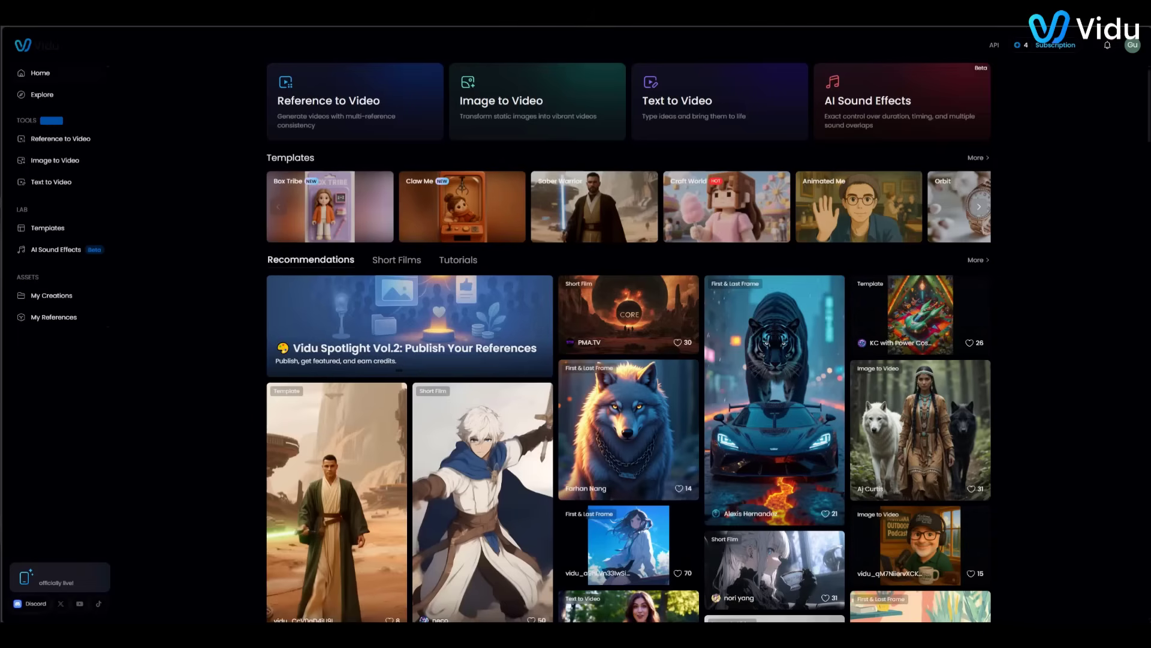
{"action": "left_click", "coordinate": [719, 100]}
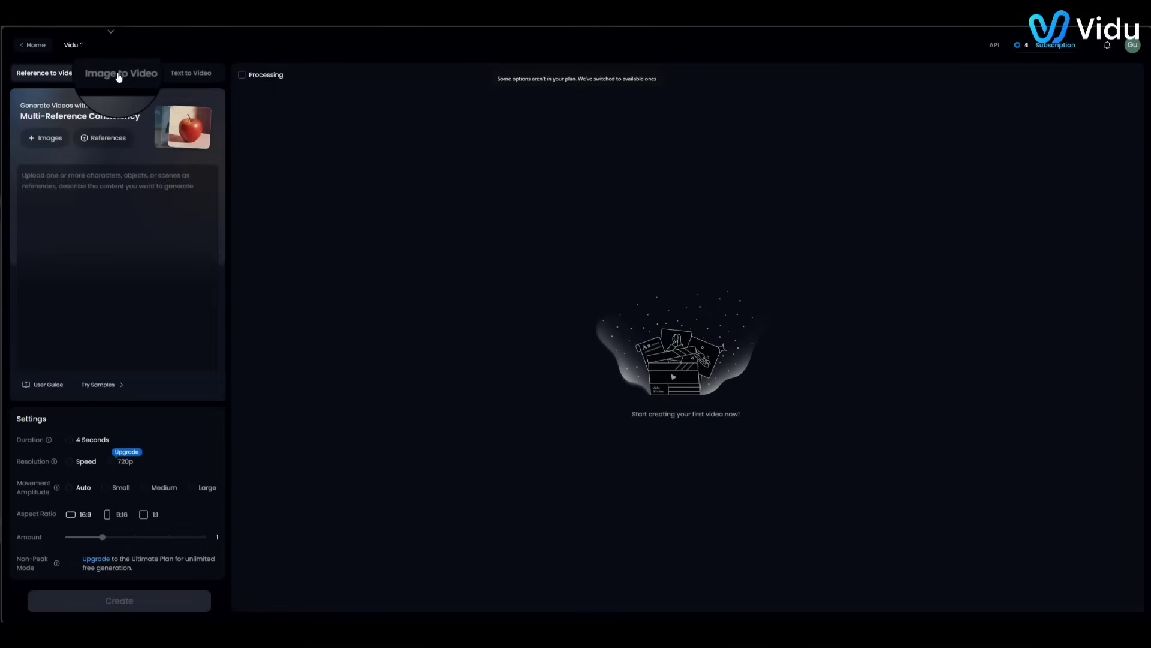
Switch to Image to Video, dismiss the 'Got it' tooltip, then switch to Text to Video
{"action": "left_click", "coordinate": [121, 73]}
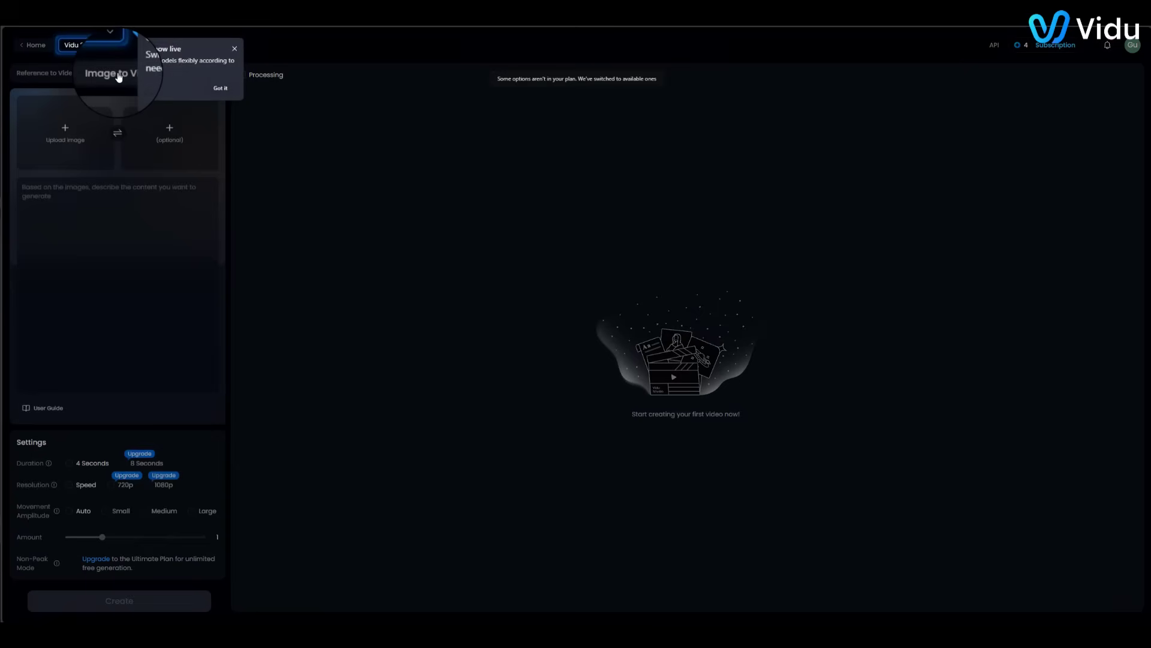
{"action": "left_click", "coordinate": [220, 88]}
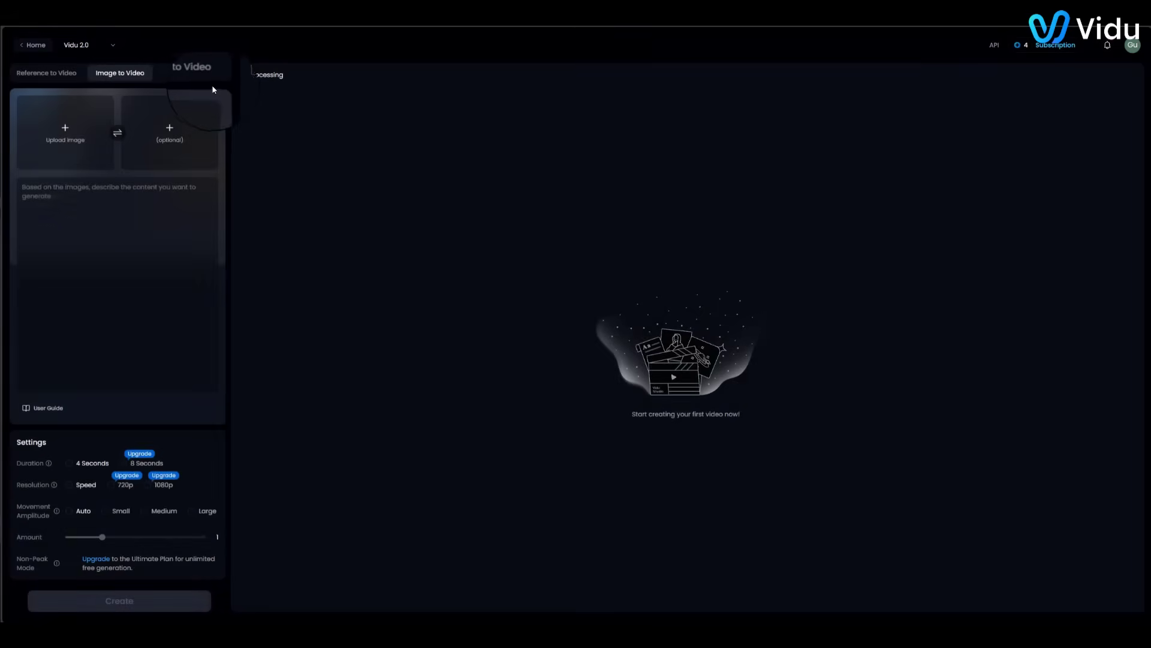
{"action": "left_click", "coordinate": [192, 72]}
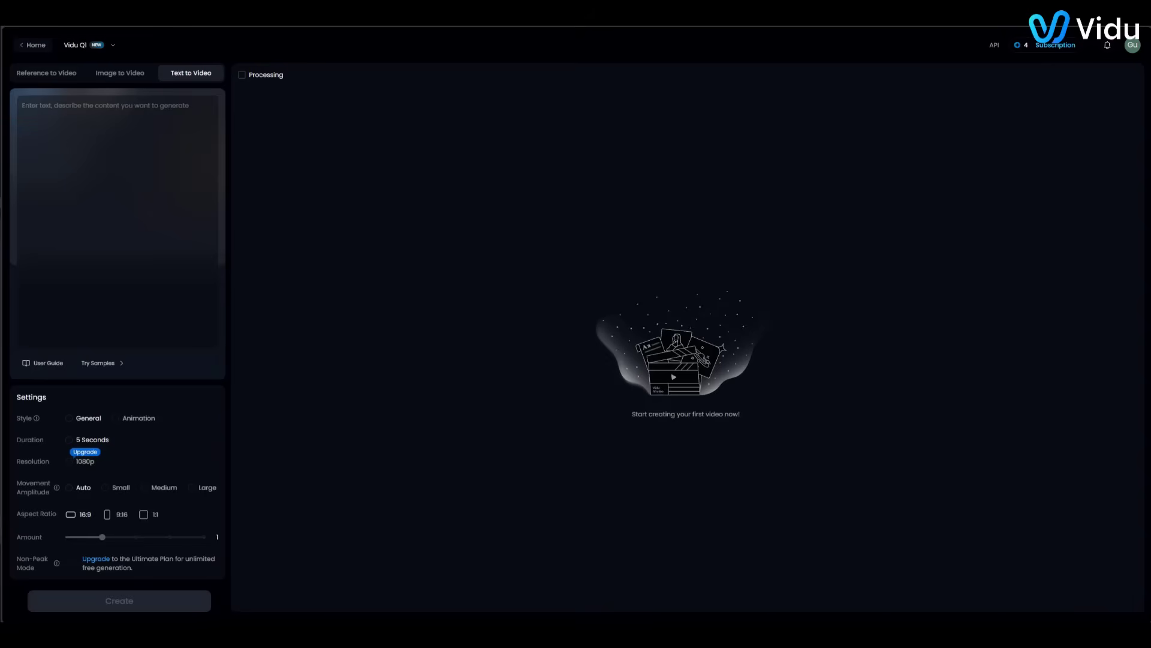
Type the friendly-teacher holographic board classroom prompt, then return to Reference to Video mode
{"action": "type", "text": "A Friendly teacher character stands in front of a futuristic"}
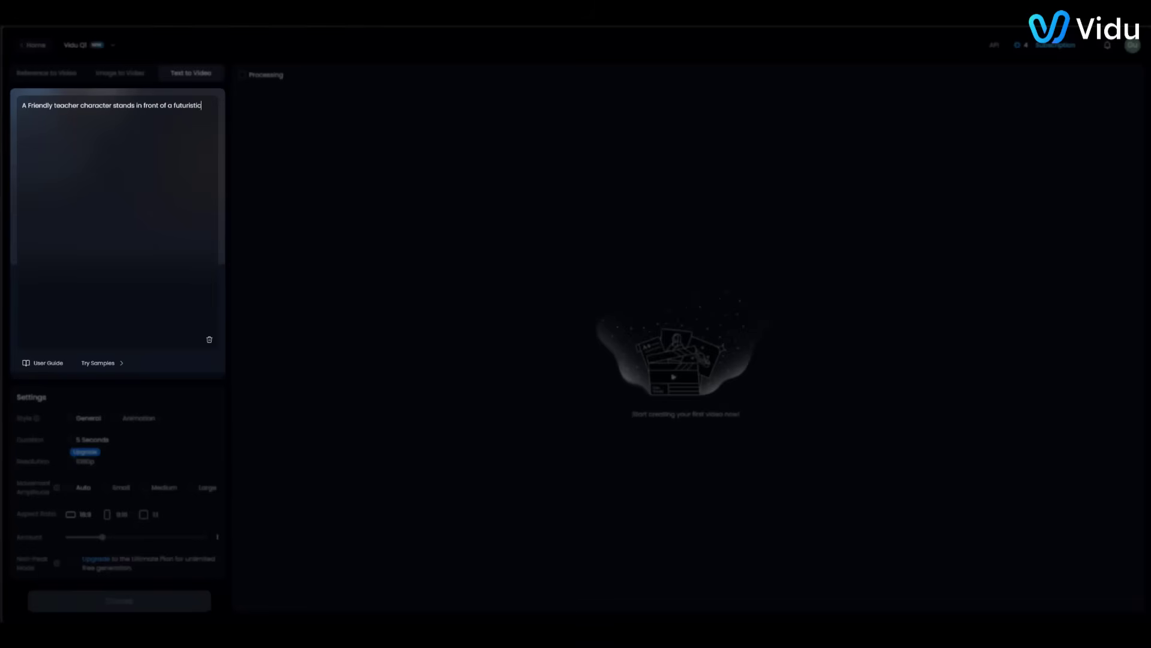
{"action": "type", "text": "holographic board, explo"}
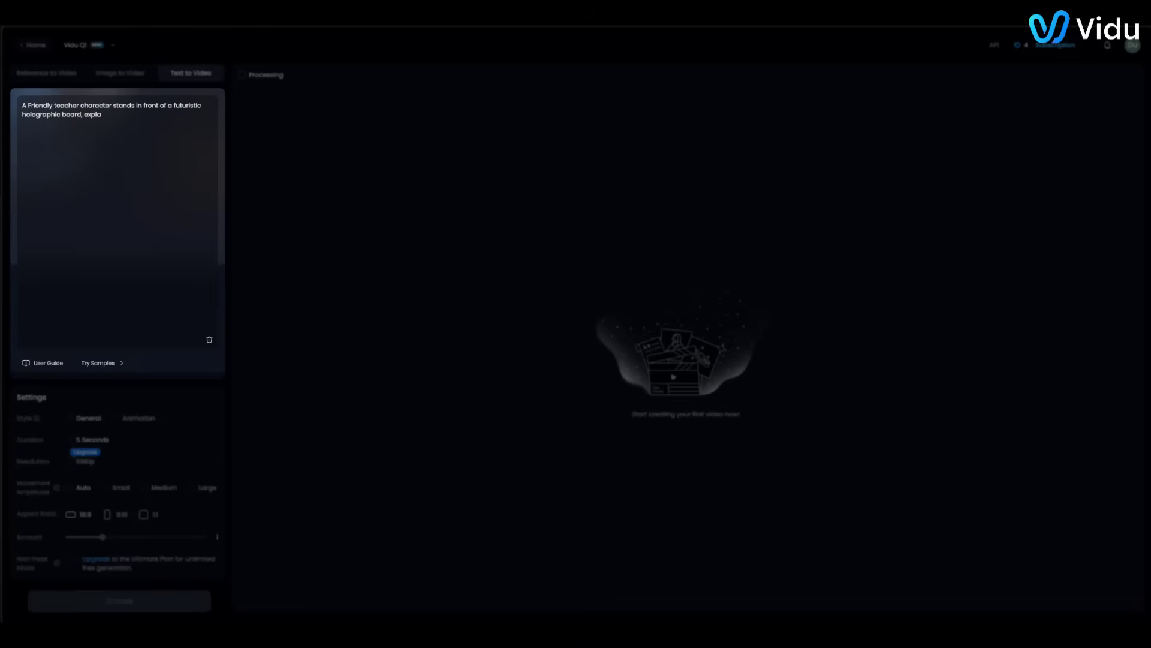
{"action": "type", "text": "ining a fun science fac"}
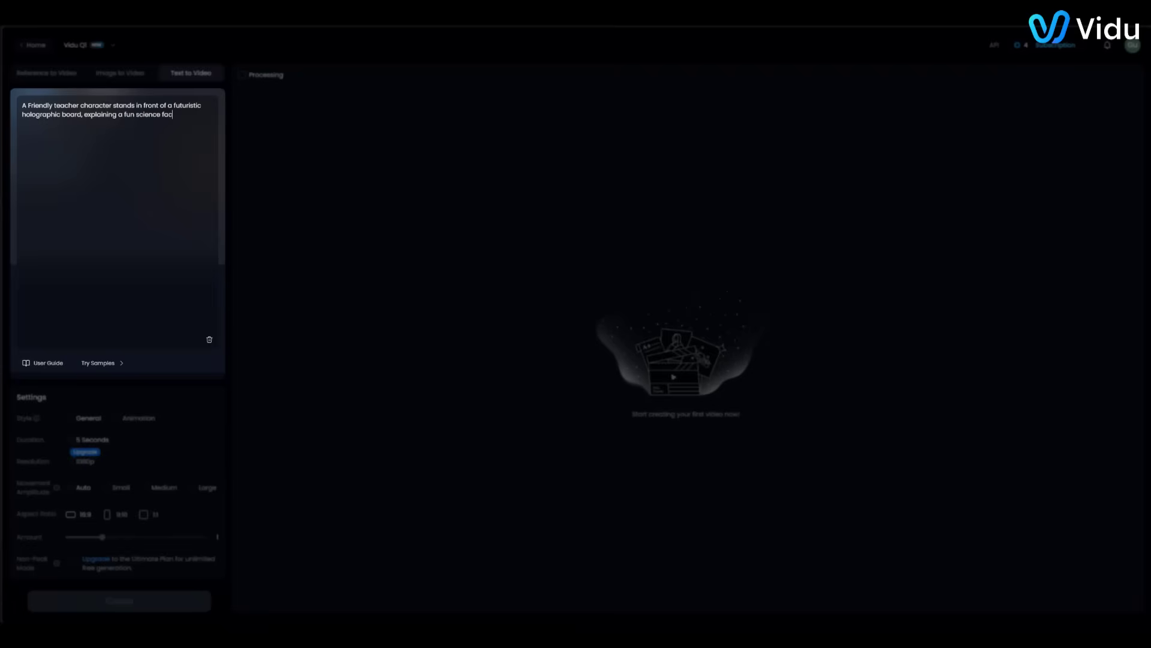
{"action": "type", "text": "t. The background is a bright classroom w"}
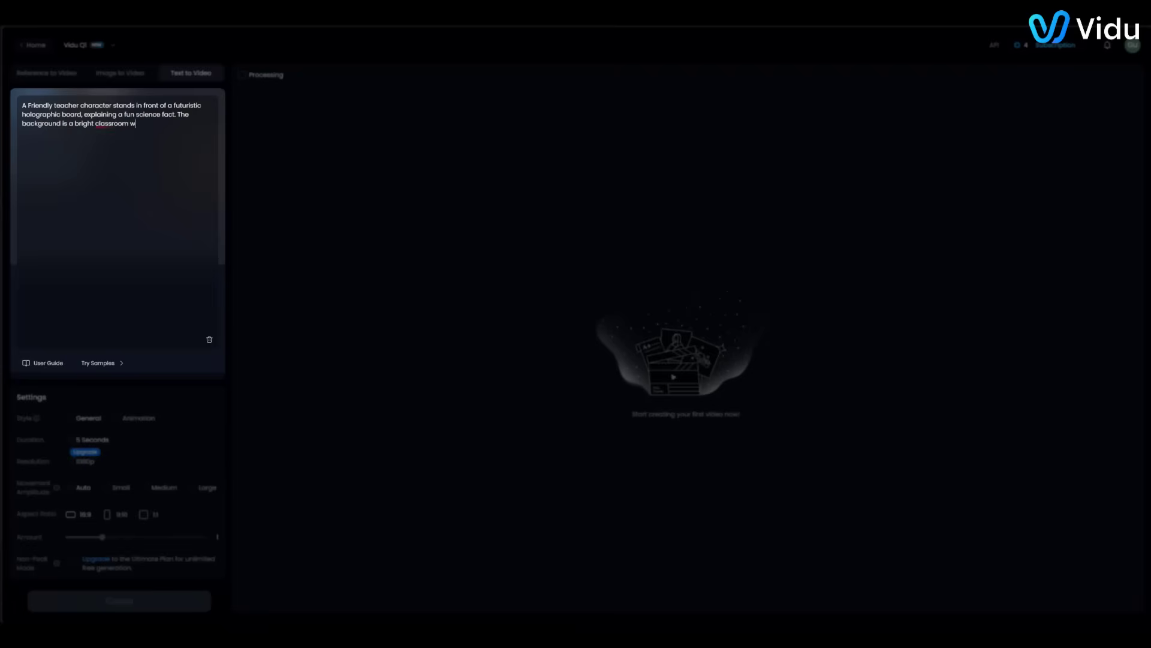
{"action": "type", "text": "ith floating diagrams. smooth camera movement, vibrant cartoon style."}
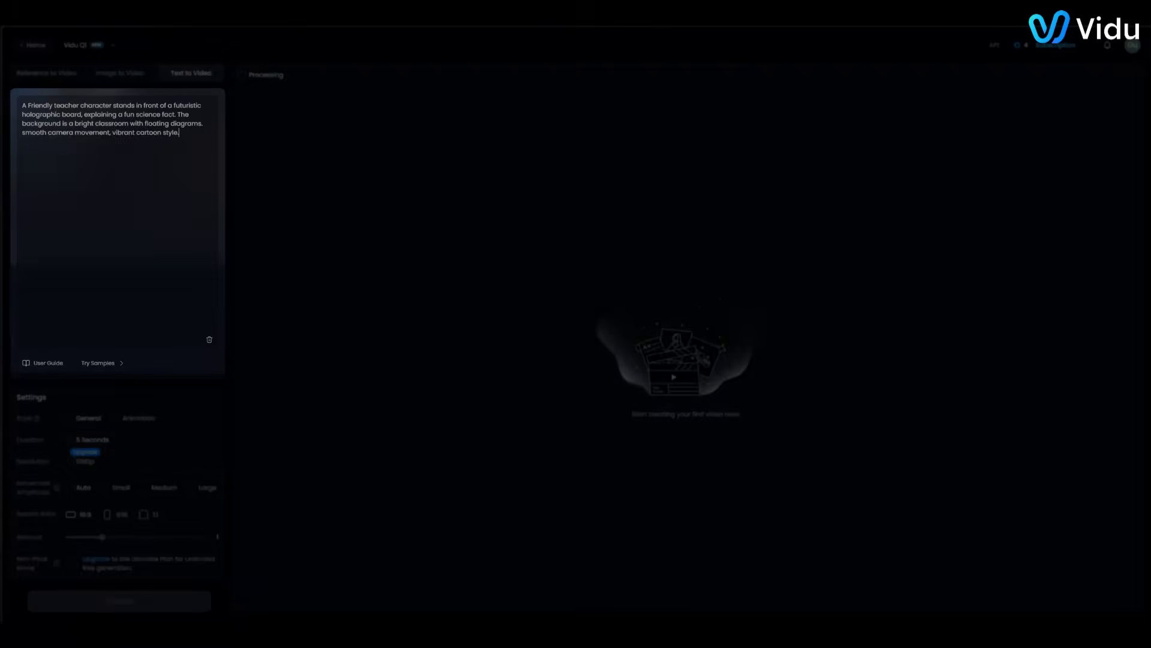
{"action": "left_click", "coordinate": [34, 45]}
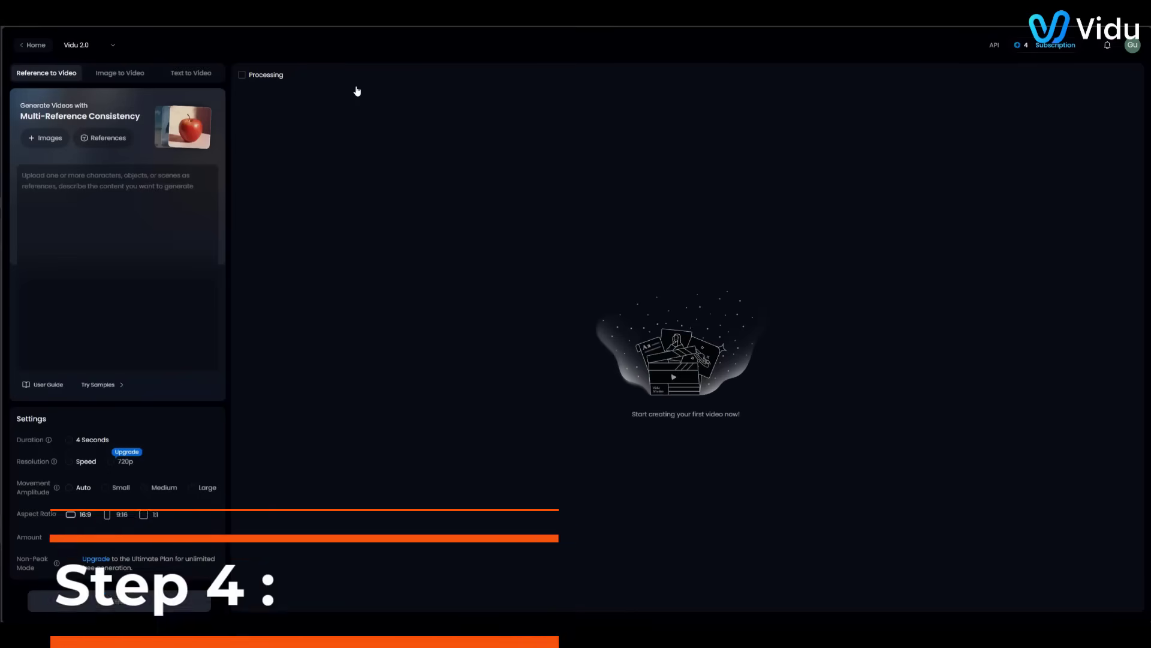
Upload the cannon .jpg as a reference image and create the battlefield video
{"action": "left_click", "coordinate": [45, 138]}
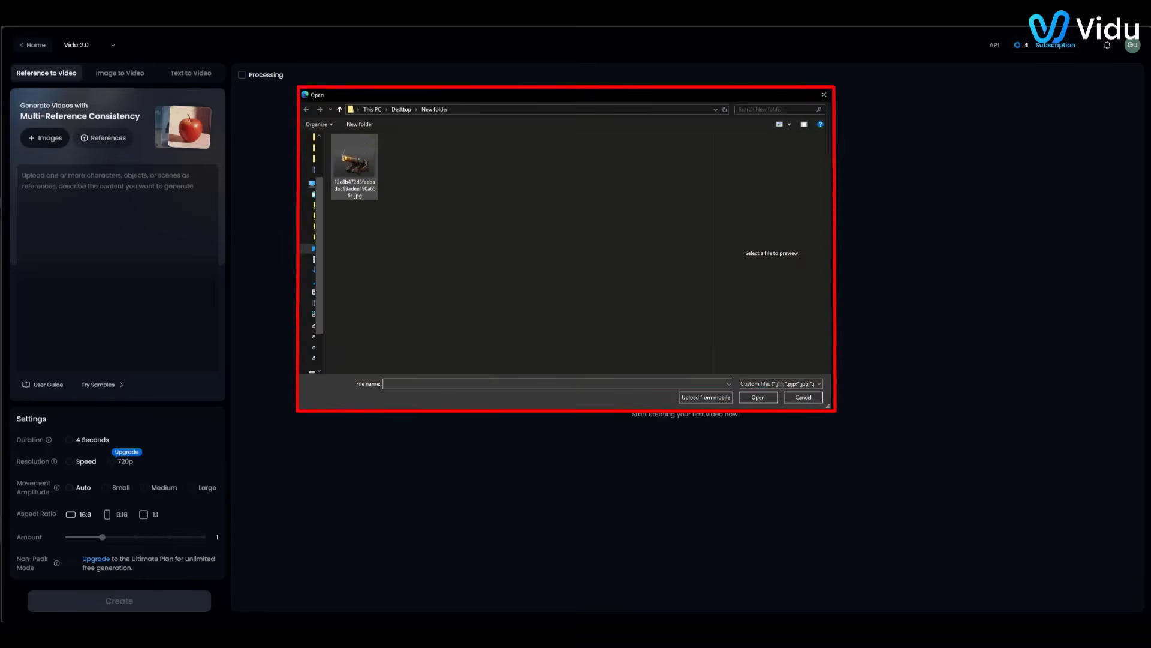
{"action": "left_click", "coordinate": [354, 161]}
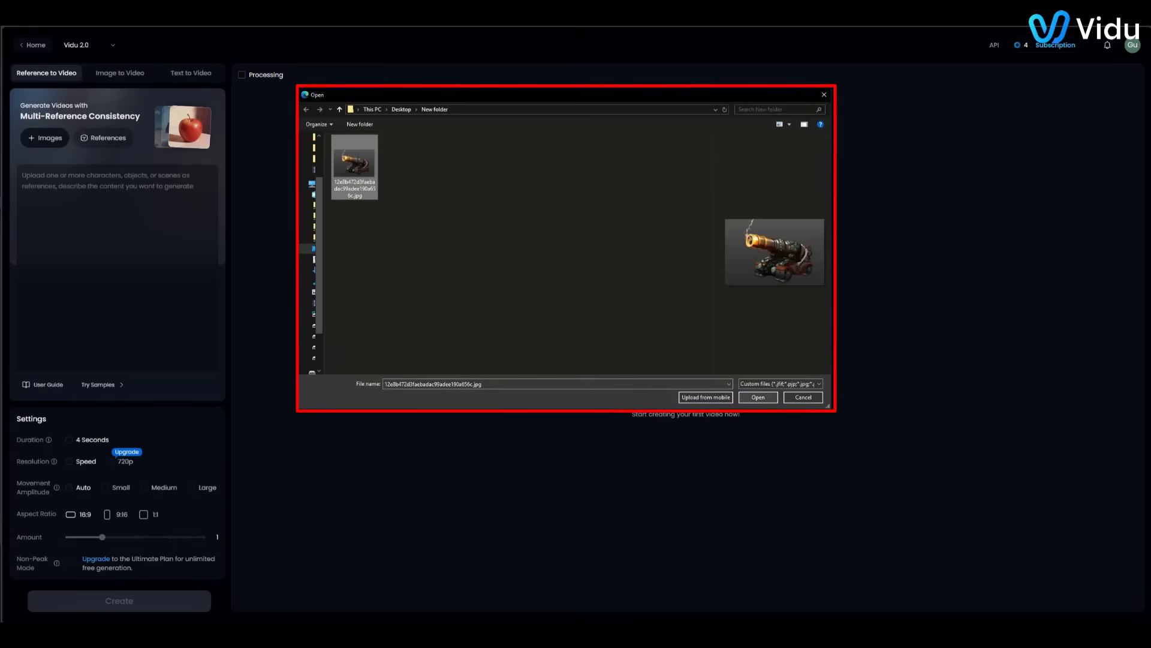
{"action": "left_click", "coordinate": [756, 396]}
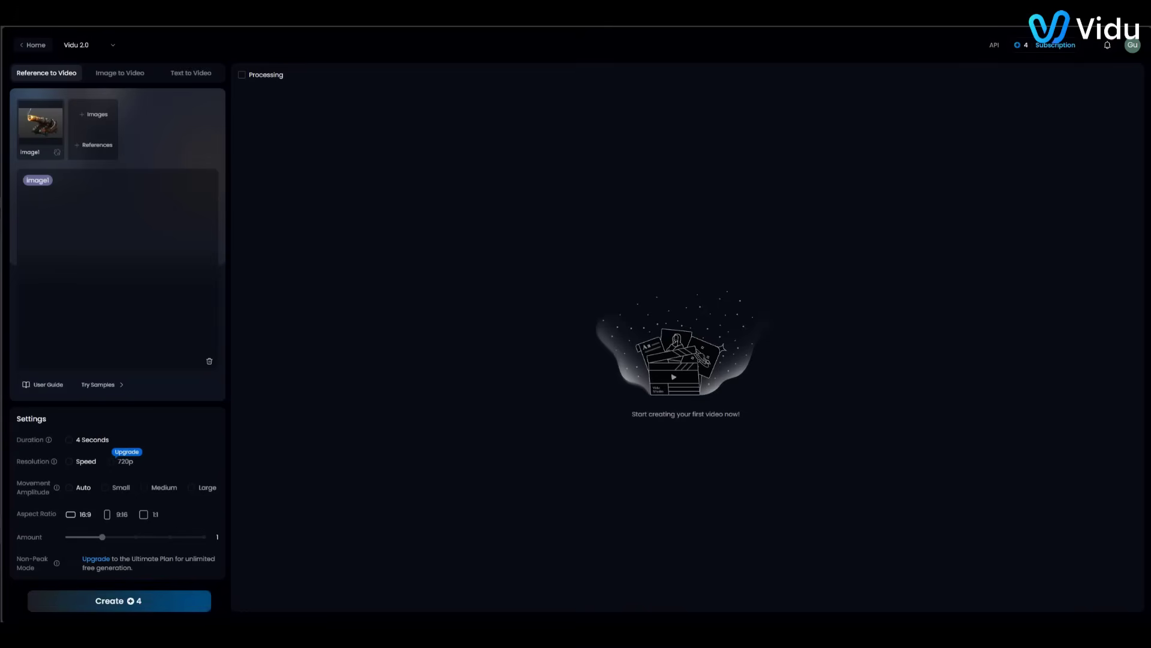
{"action": "left_click", "coordinate": [118, 600]}
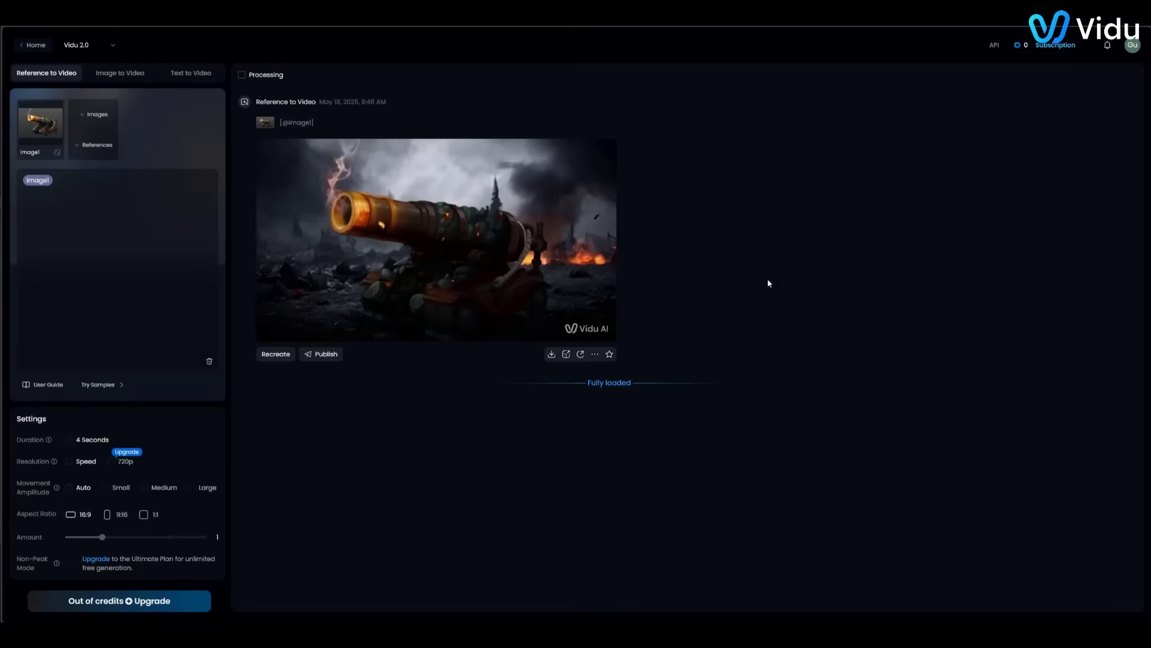
Preview the generated cannon video, then go back to the Vidu home dashboard
{"action": "left_click", "coordinate": [434, 239]}
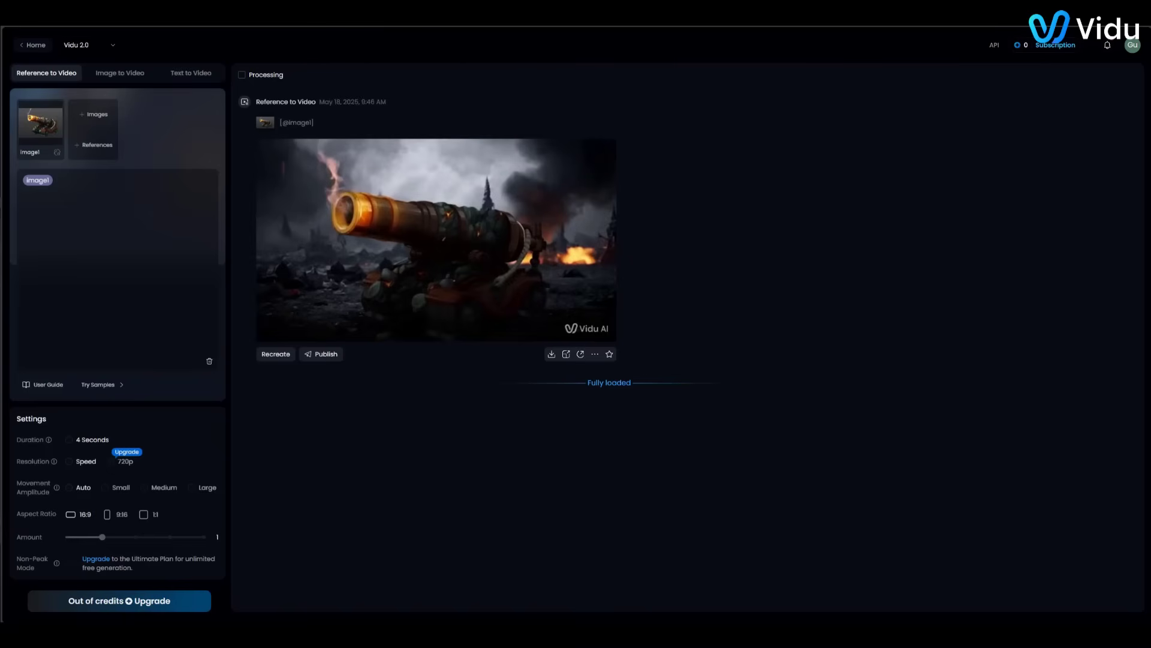
{"action": "left_click", "coordinate": [33, 45]}
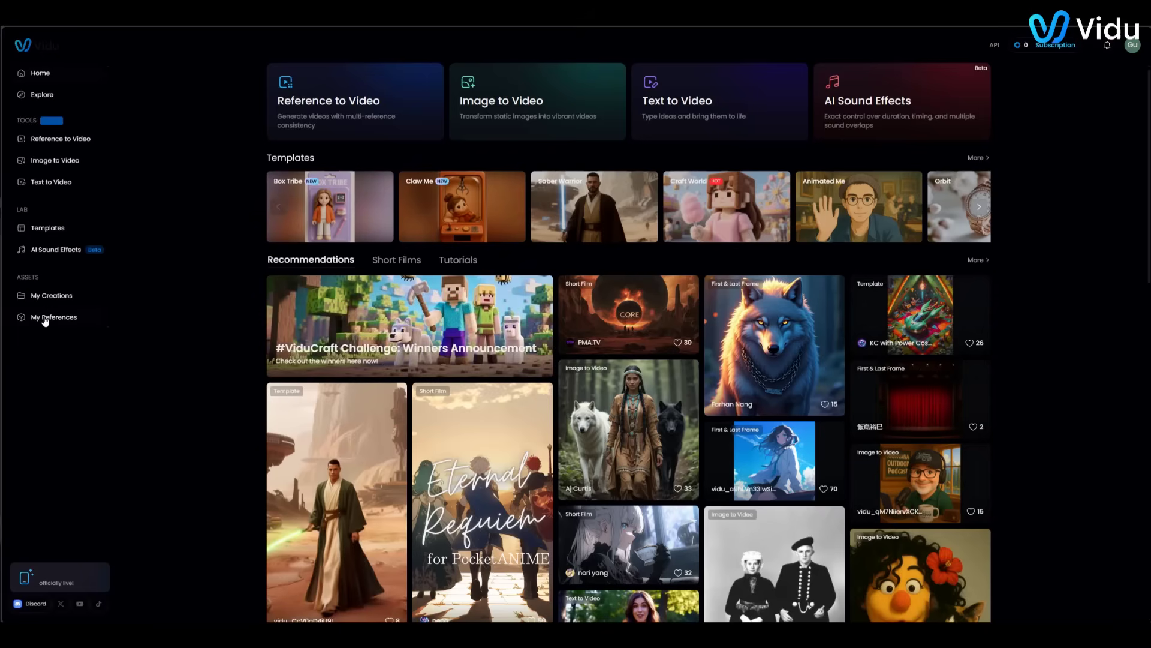
In My References, create a new reference with the cannon image as Main Reference
{"action": "left_click", "coordinate": [53, 316]}
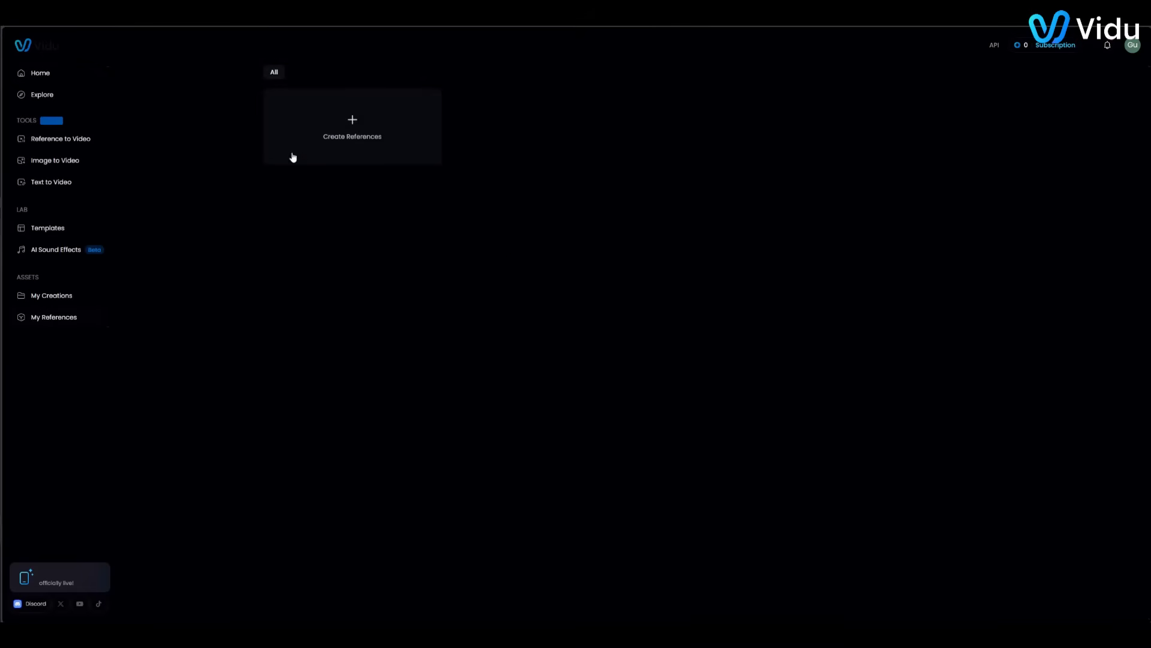
{"action": "left_click", "coordinate": [352, 127]}
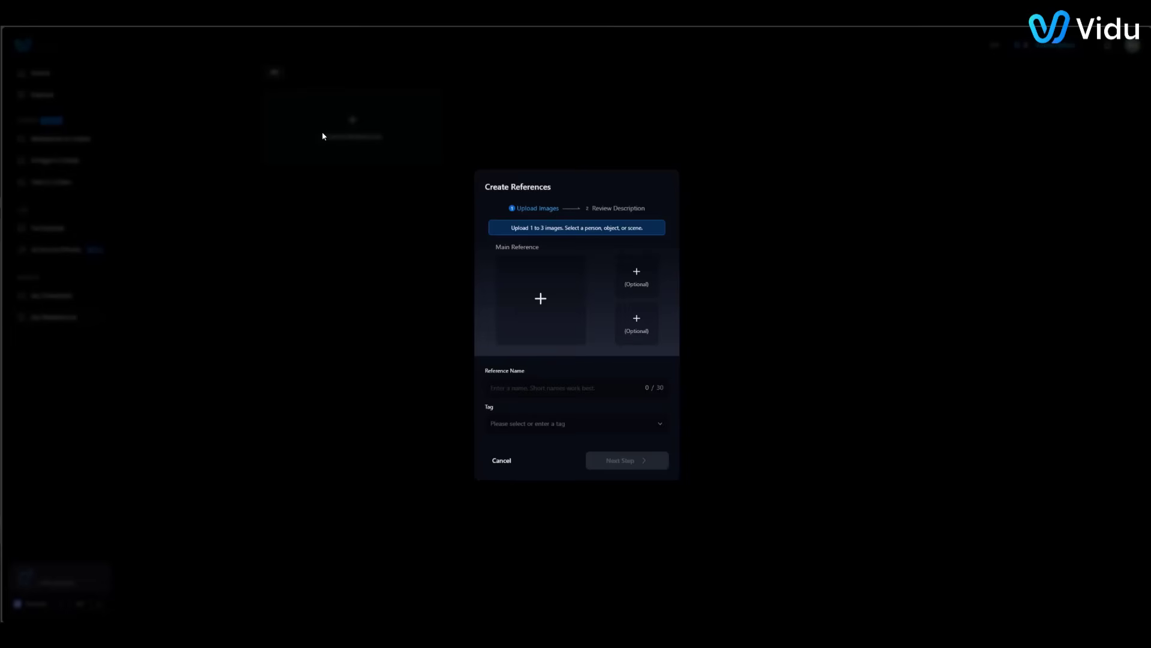
{"action": "left_click", "coordinate": [540, 298]}
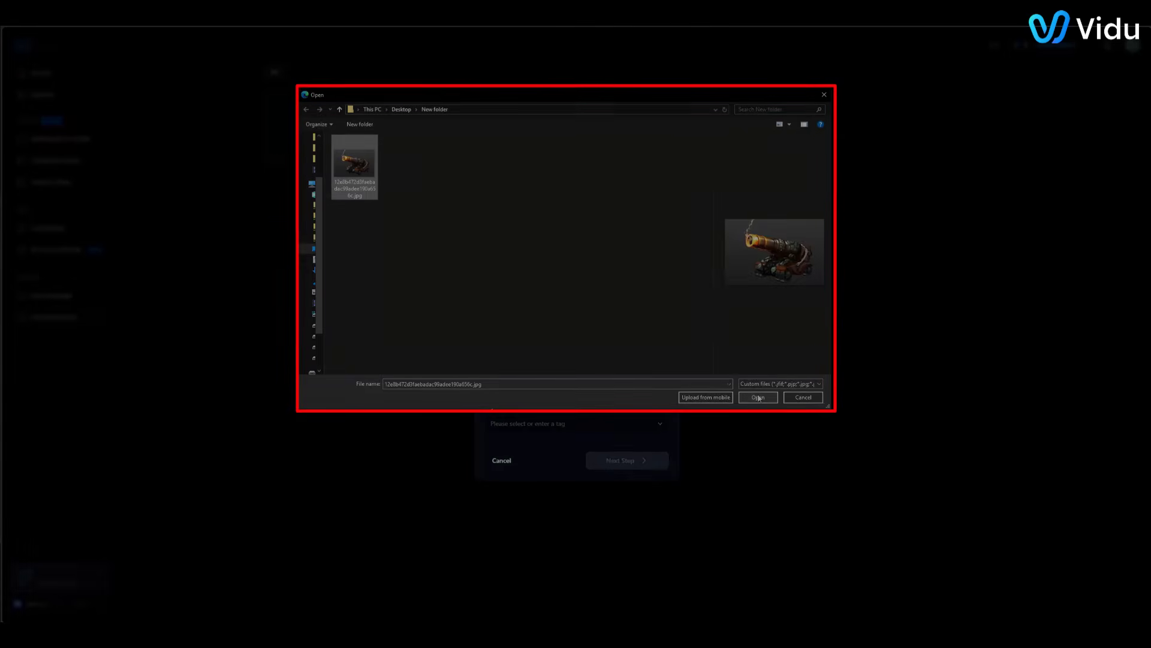
{"action": "left_click", "coordinate": [758, 397]}
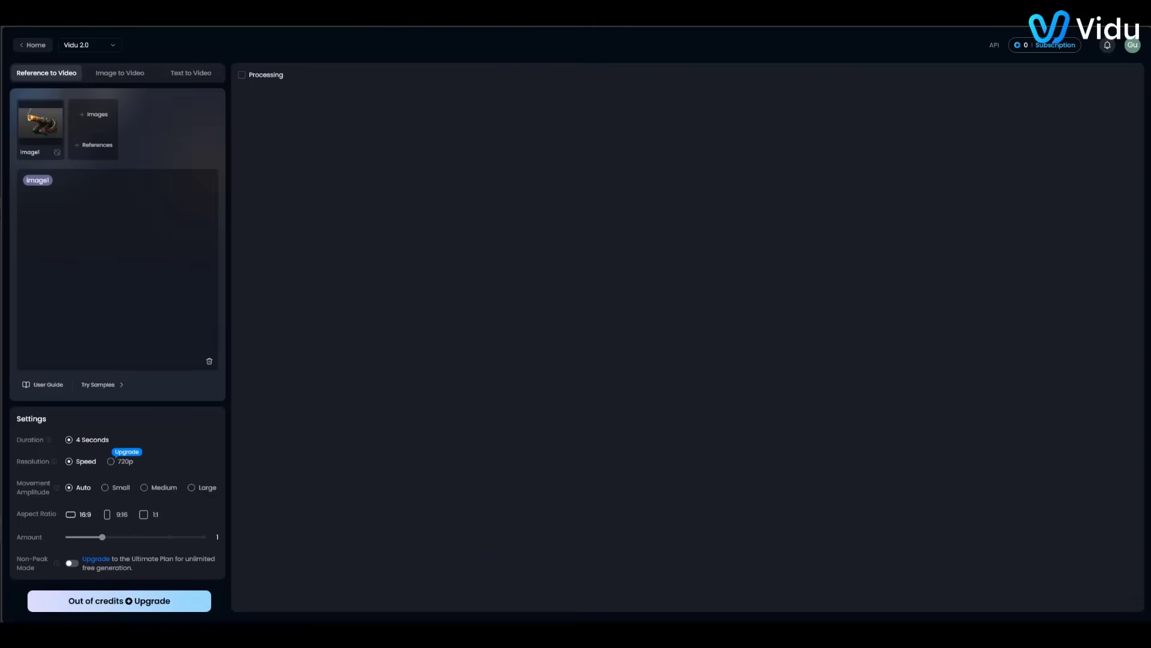
{"action": "left_click", "coordinate": [120, 462]}
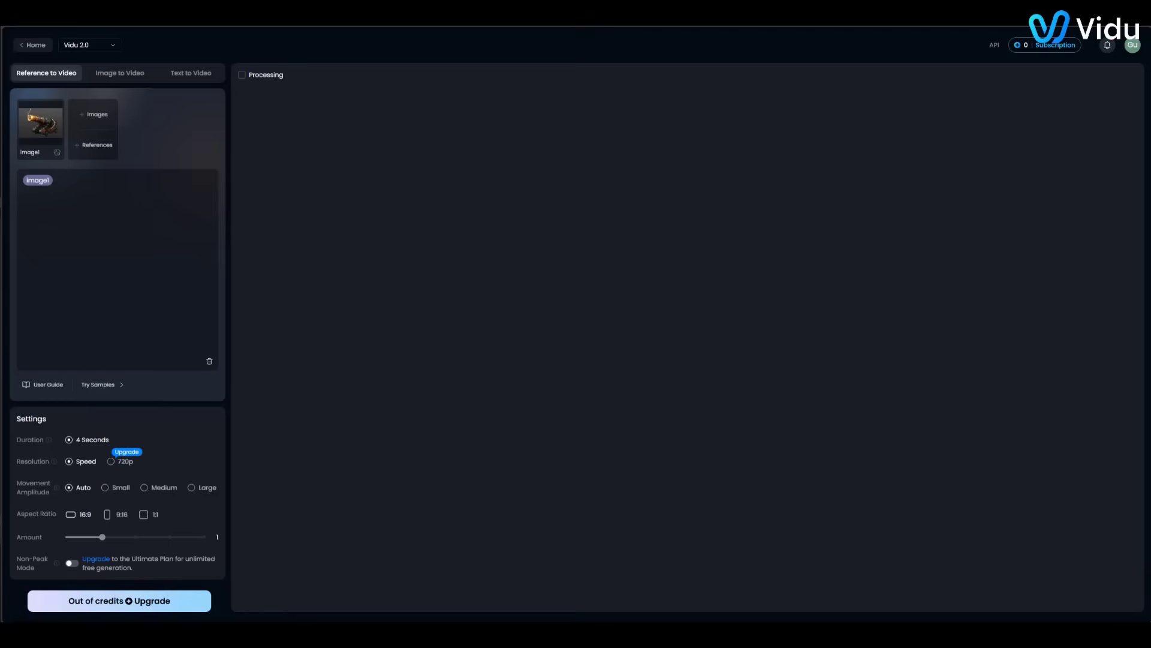
{"action": "left_click", "coordinate": [79, 513]}
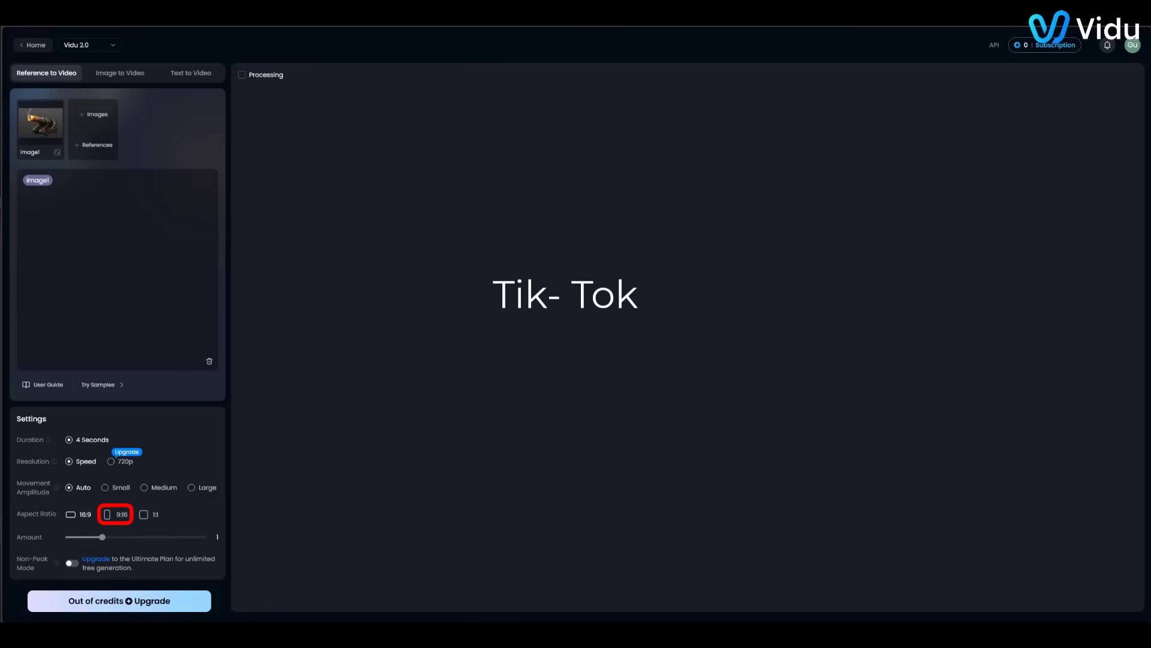
{"action": "left_click", "coordinate": [148, 514]}
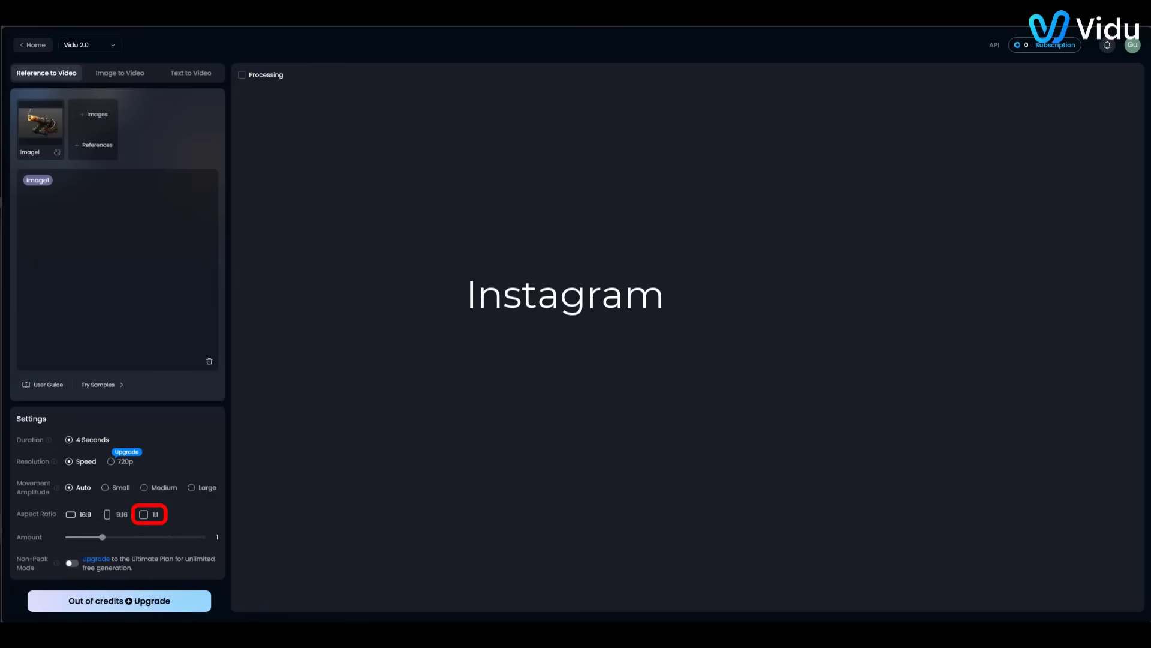
{"action": "left_click", "coordinate": [191, 73]}
{"action": "type", "text": "A Friendly teacher character stands in front of a futuristic holographic board, explaining a fun science fact. The background is a bright classroom with"}
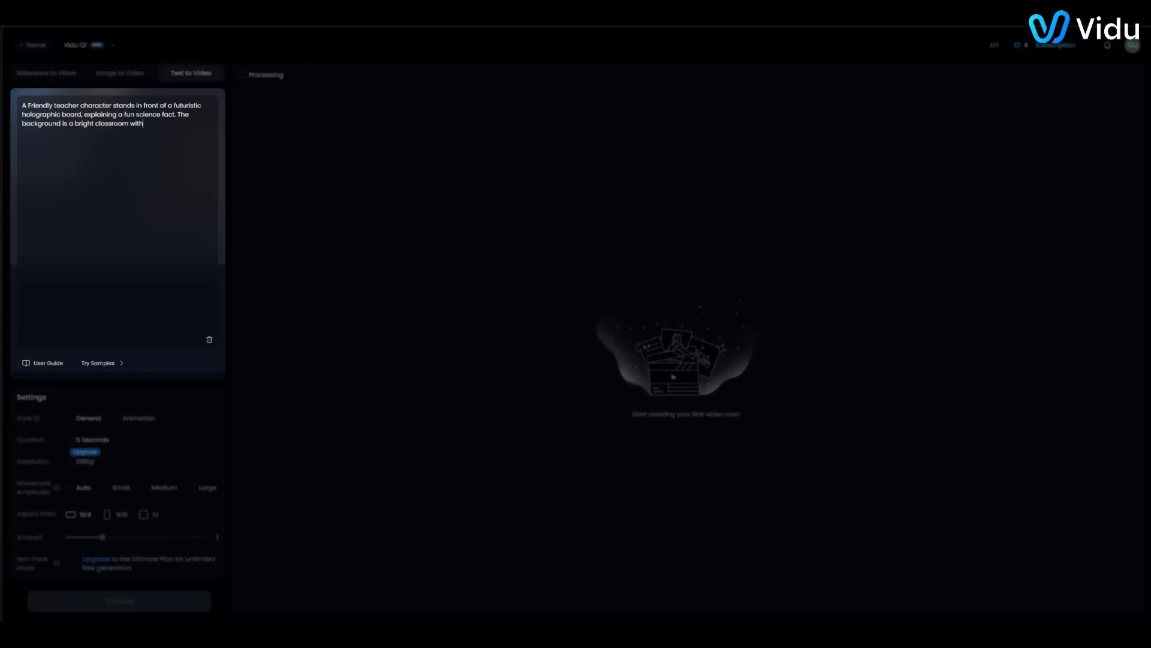
Create the cannon-on-burning-battlefield clip so it loads in the results panel
{"action": "left_click", "coordinate": [118, 599]}
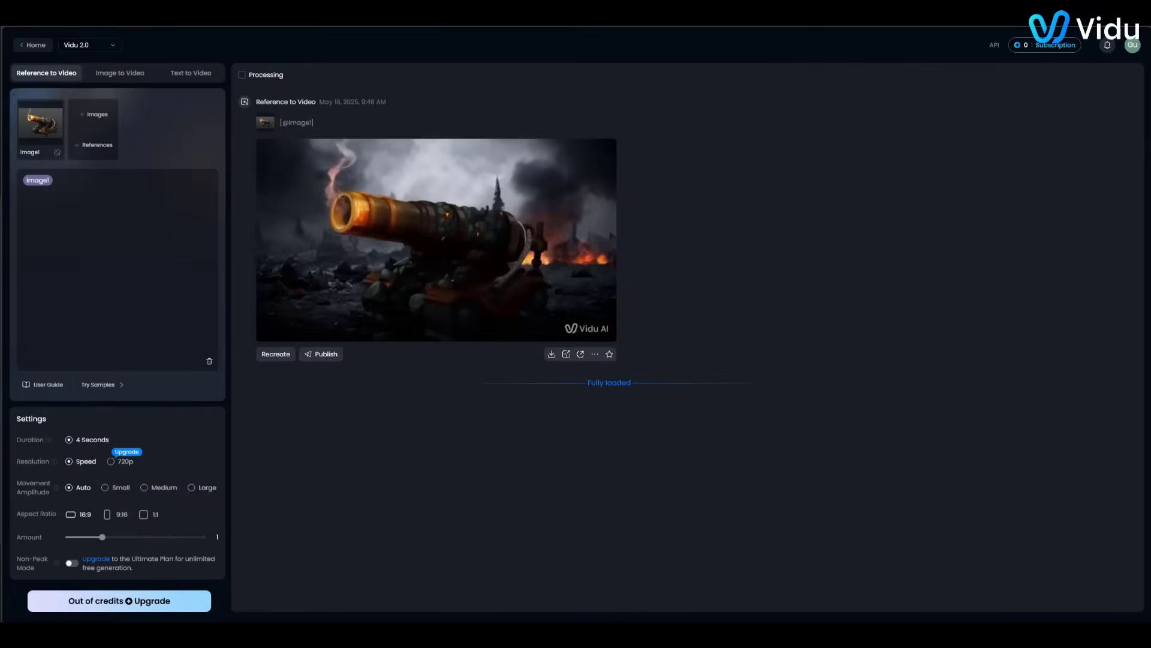
Download the generated cannon battlefield video as an MP4, then return Home
{"action": "left_click", "coordinate": [436, 238]}
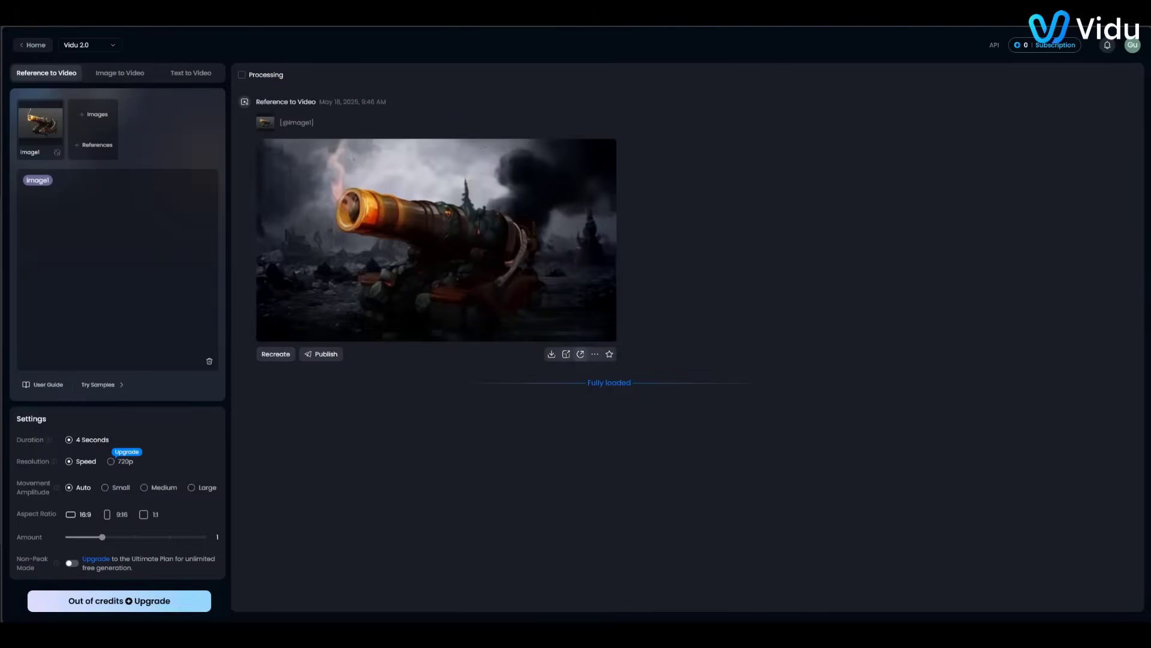
{"action": "left_click", "coordinate": [580, 354]}
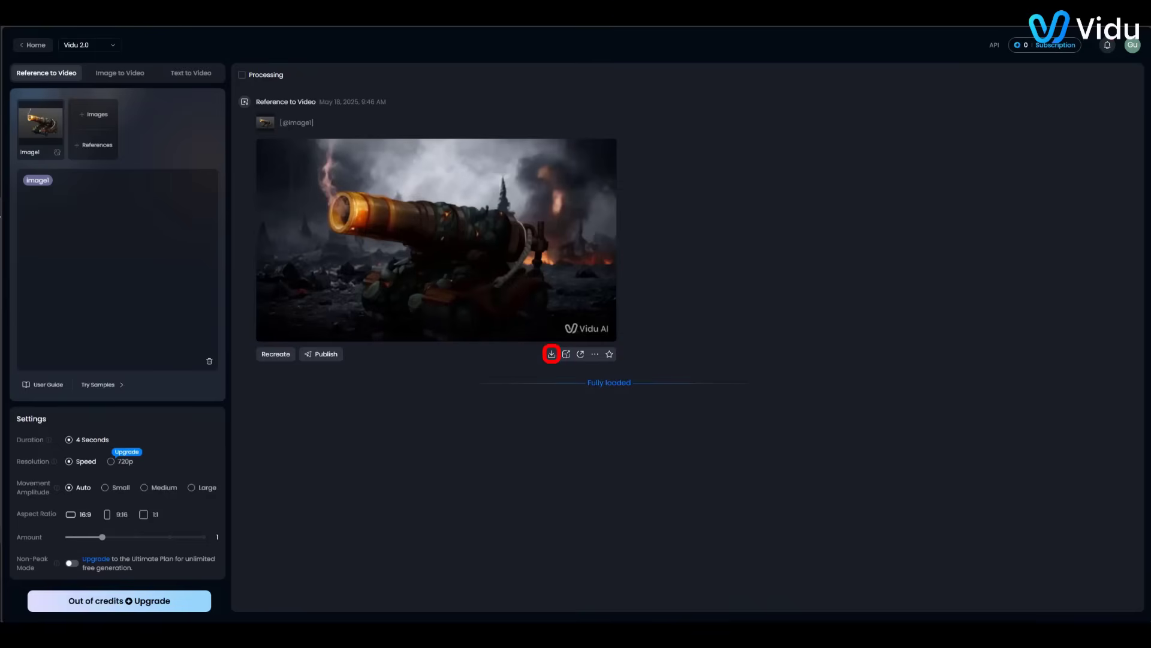
{"action": "left_click", "coordinate": [552, 353]}
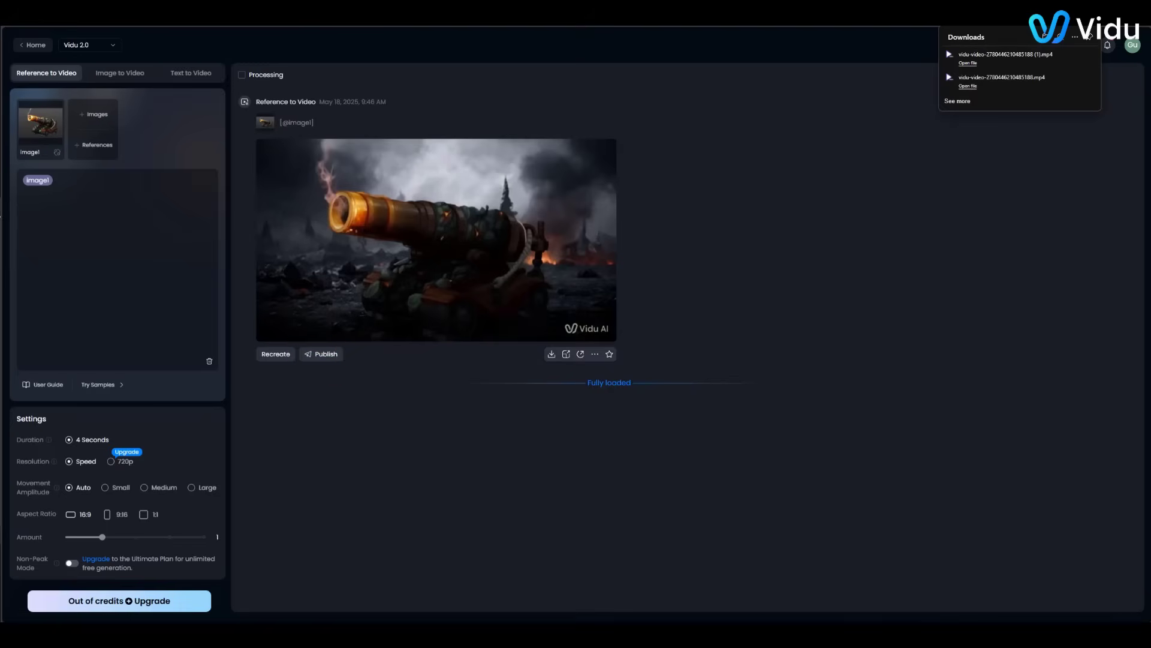
{"action": "left_click", "coordinate": [33, 44]}
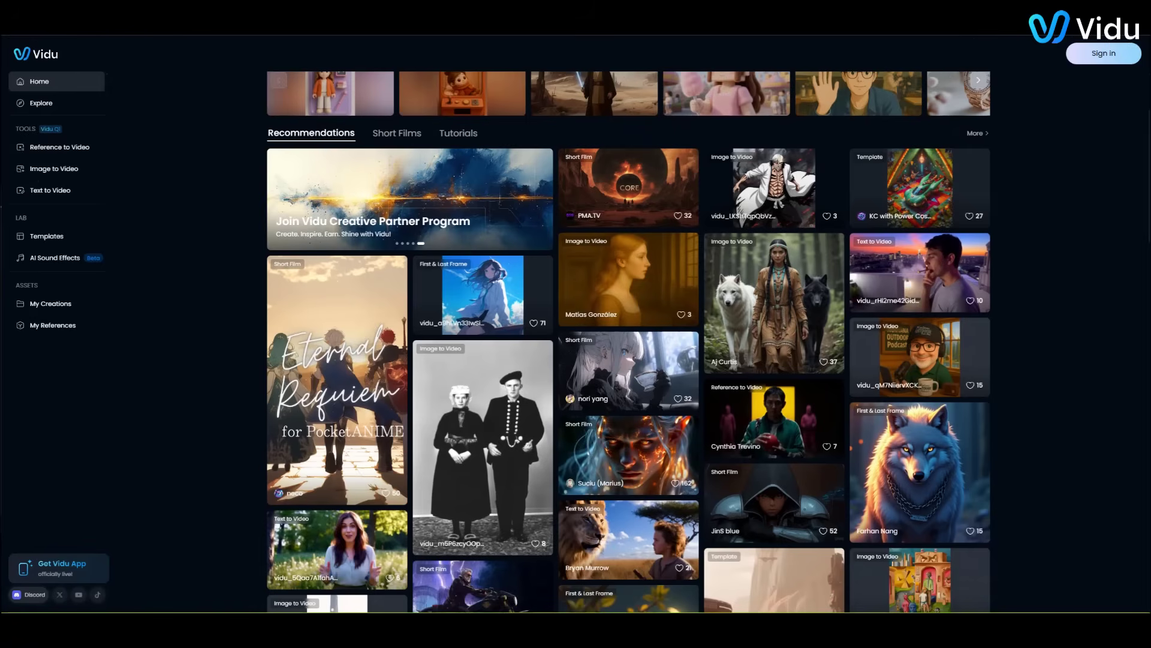
{"action": "scroll", "scroll_direction": "down", "scroll_amount": 3}
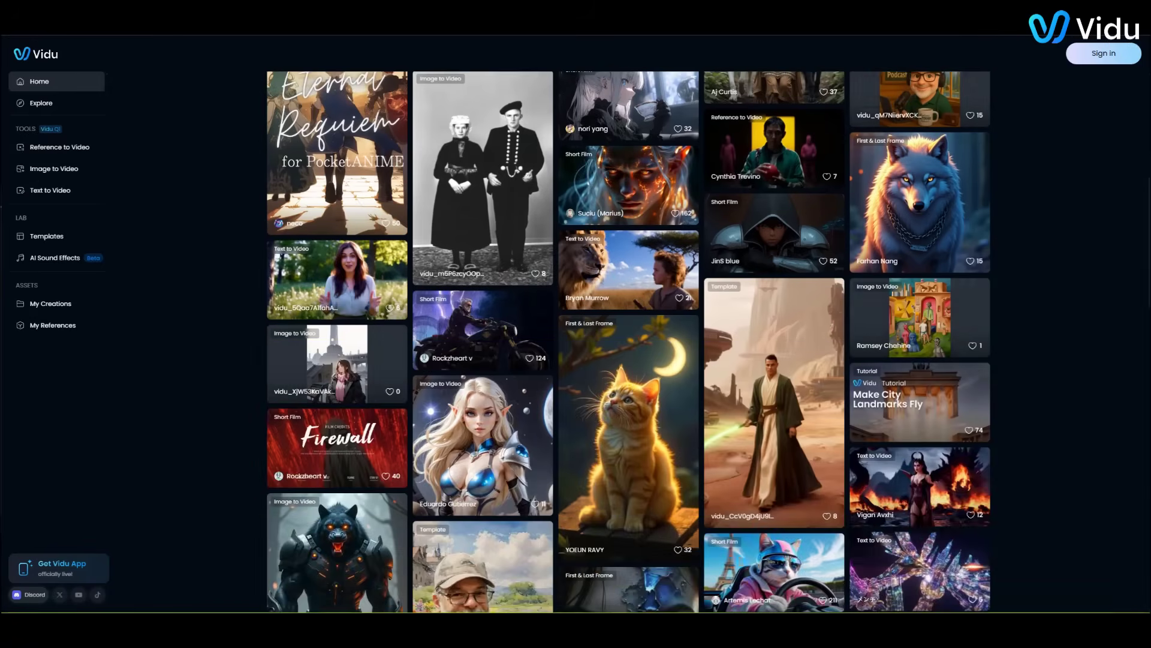
{"action": "scroll", "scroll_direction": "down", "scroll_amount": 3}
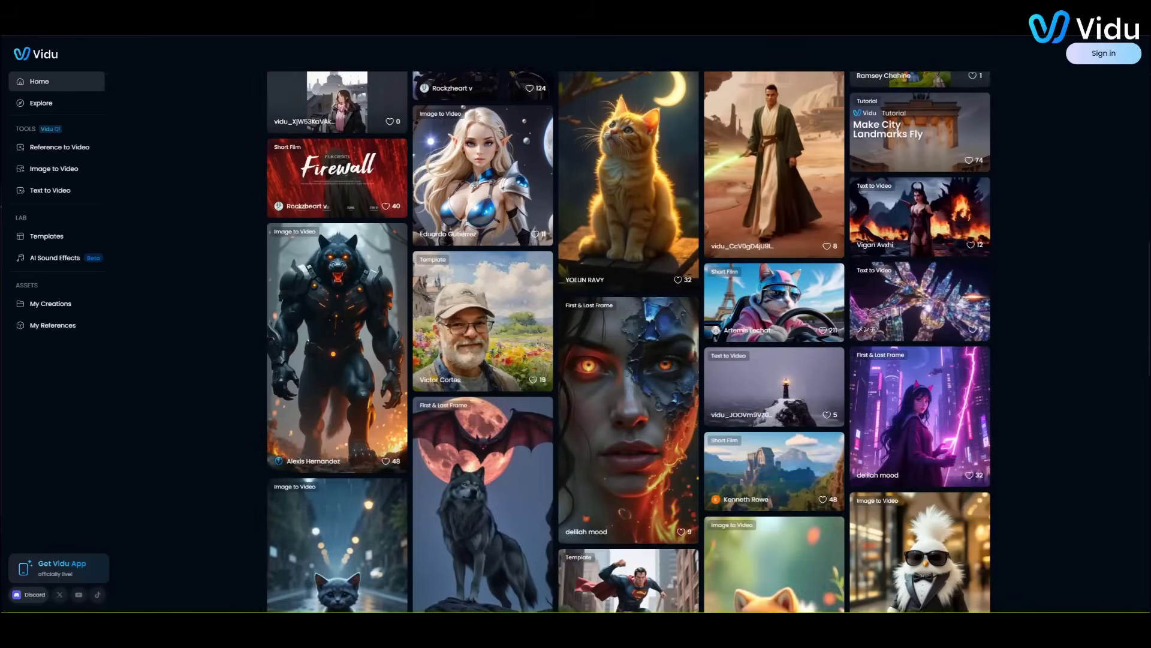
{"action": "scroll", "scroll_direction": "down", "scroll_amount": 3}
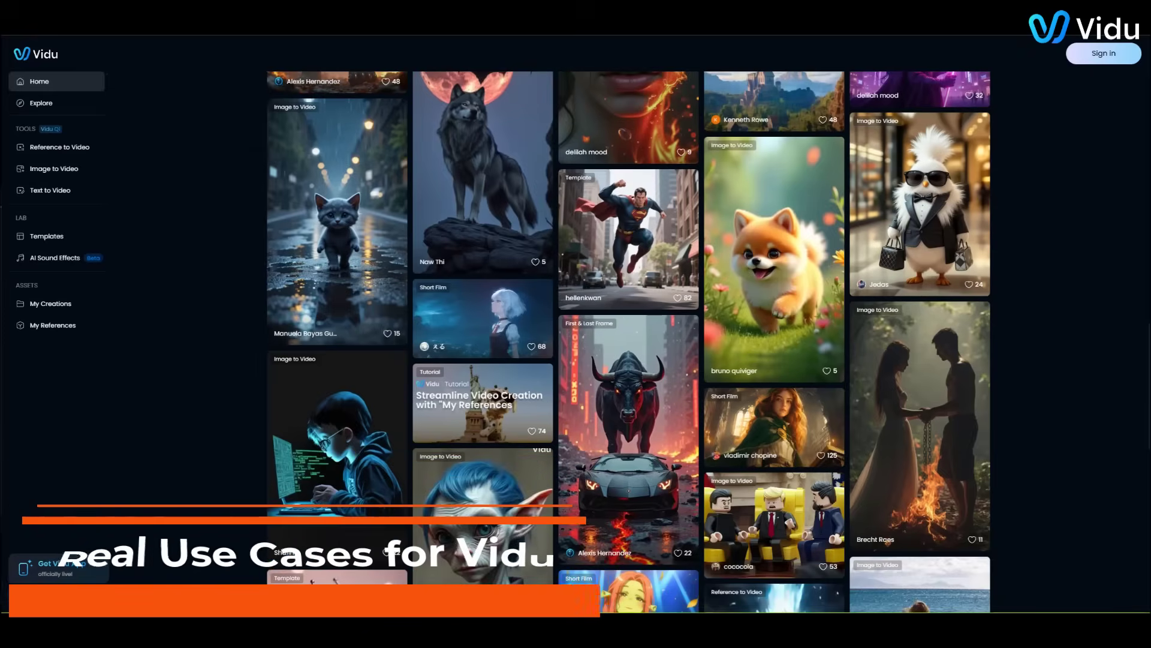
{"action": "scroll", "scroll_direction": "down", "scroll_amount": 3}
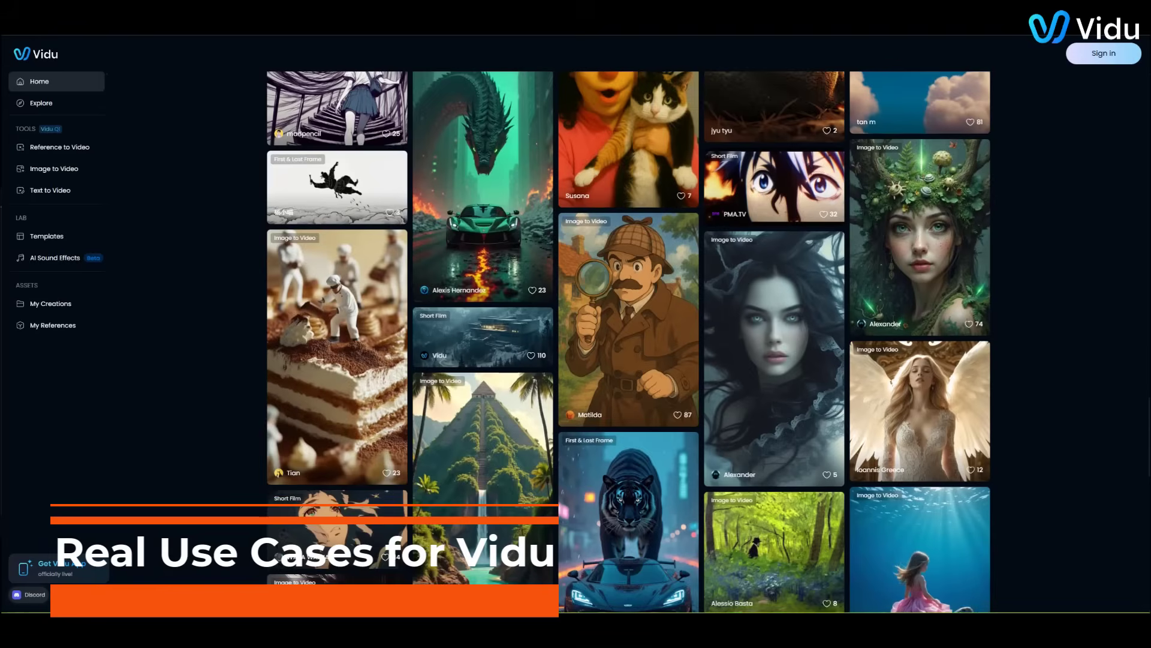
{"action": "scroll", "scroll_direction": "down", "scroll_amount": 3}
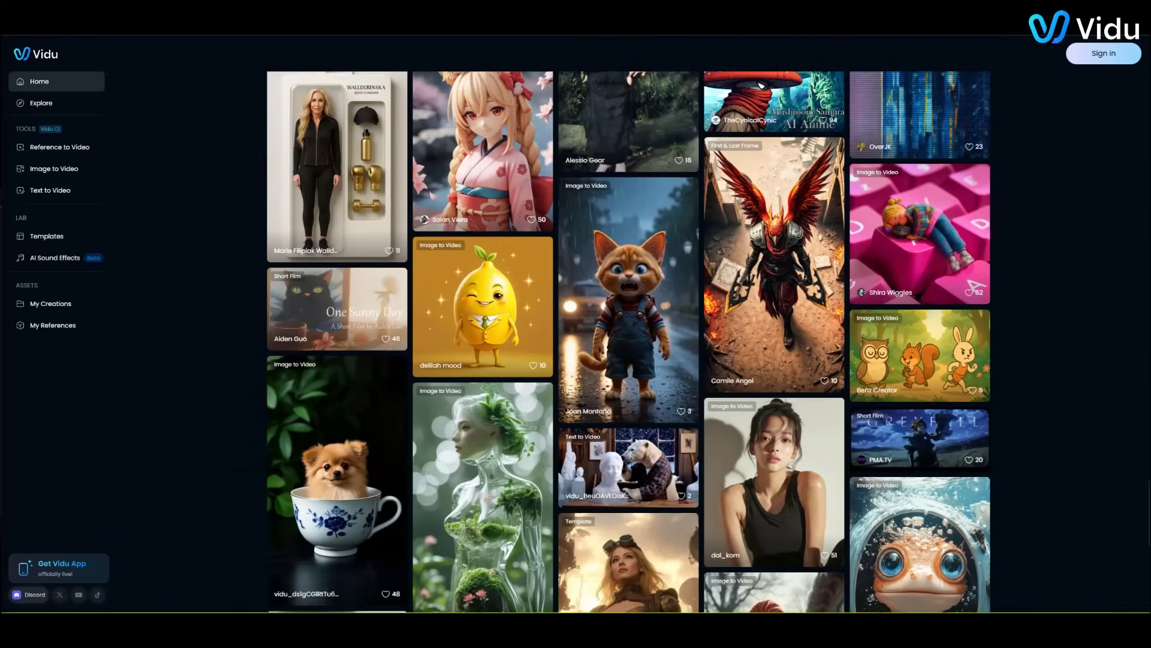
{"action": "scroll", "scroll_direction": "down", "scroll_amount": 3}
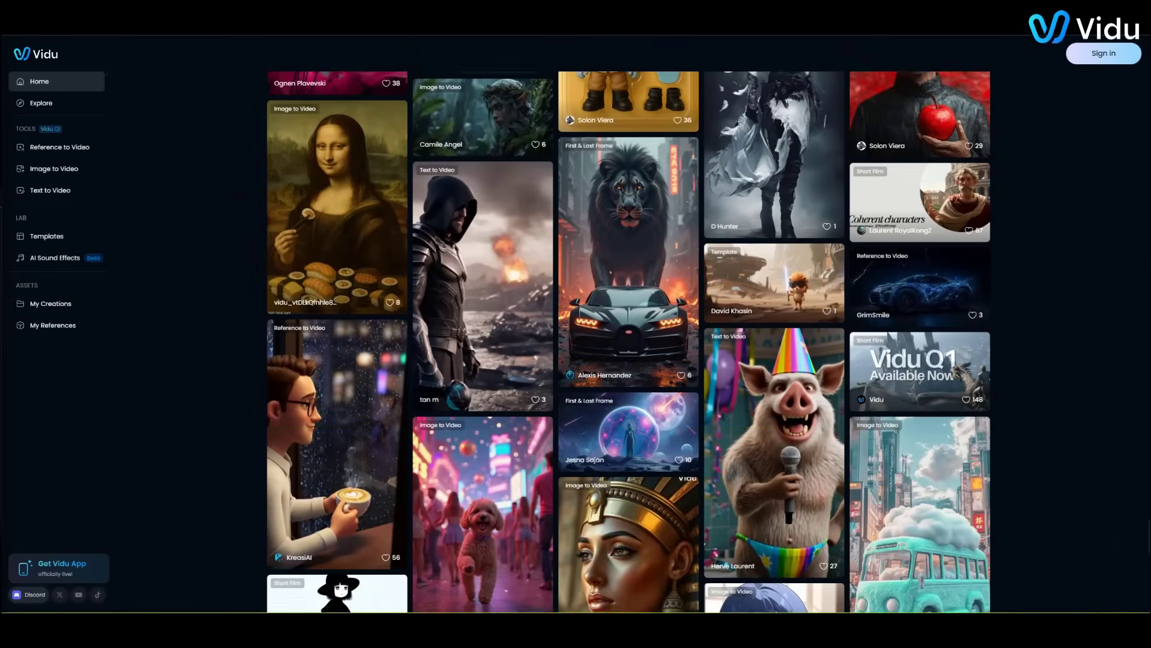
{"action": "scroll", "scroll_direction": "down", "scroll_amount": 3}
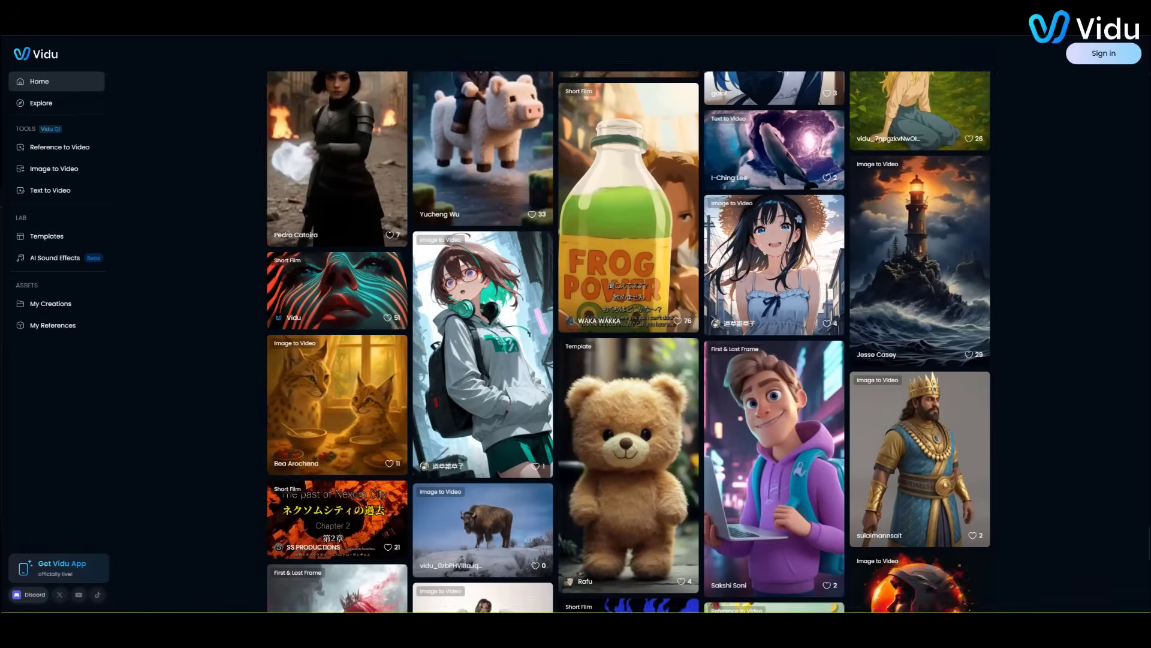
{"action": "scroll", "scroll_direction": "down", "scroll_amount": 3}
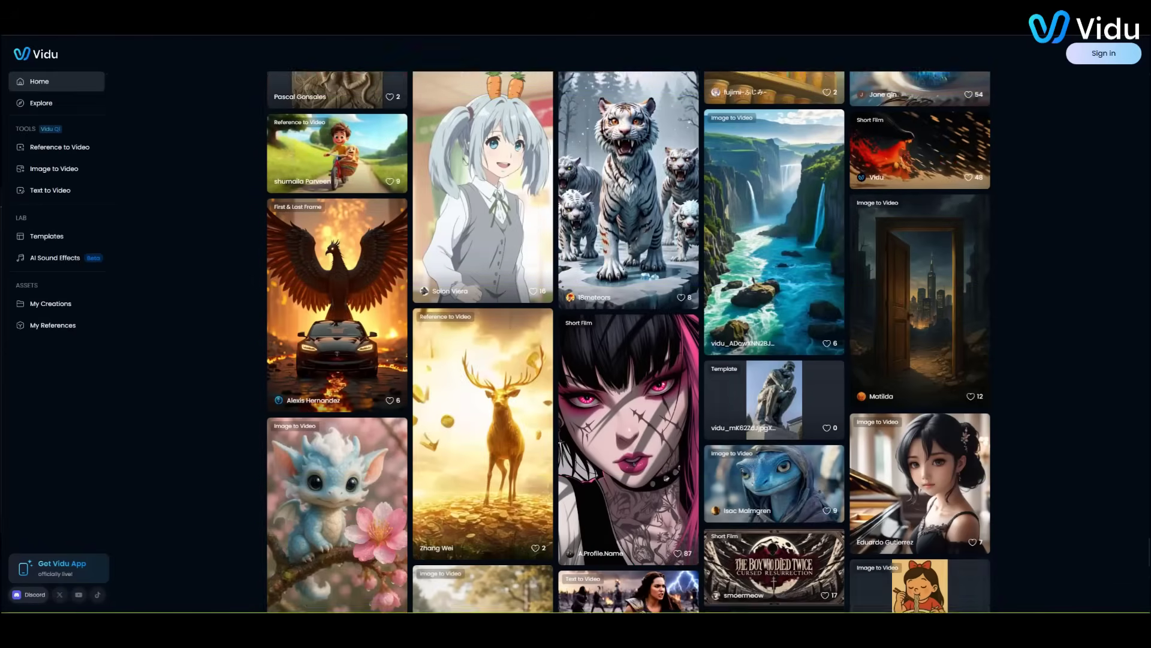
{"action": "scroll", "scroll_direction": "down", "scroll_amount": 3}
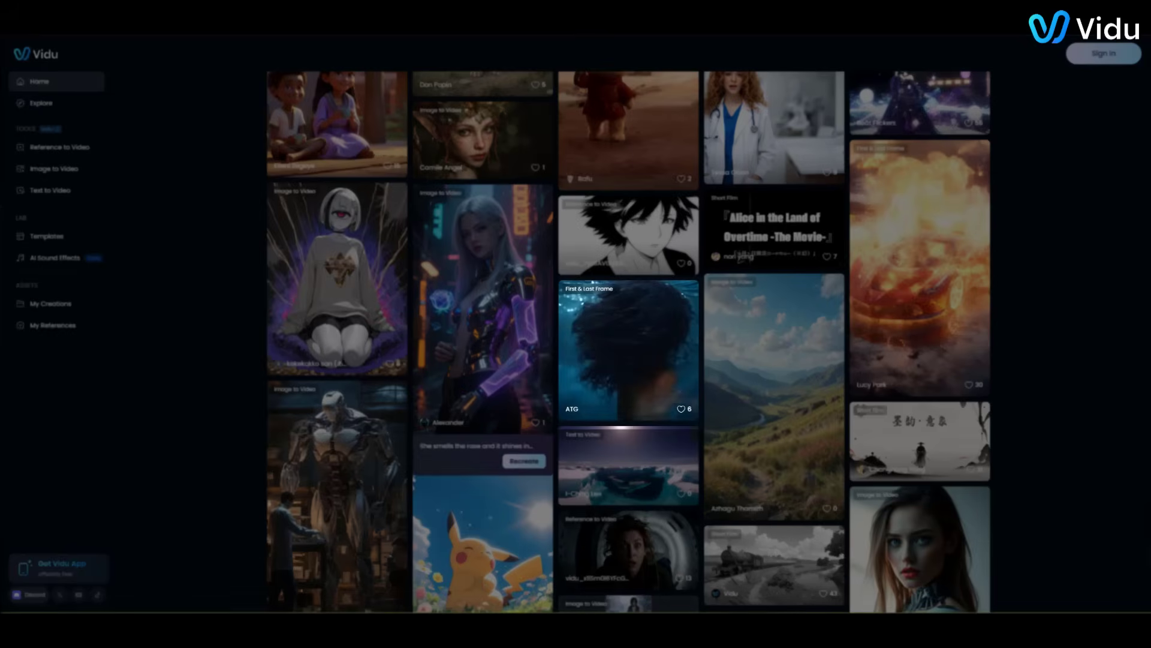
{"action": "scroll", "scroll_direction": "down", "scroll_amount": 3}
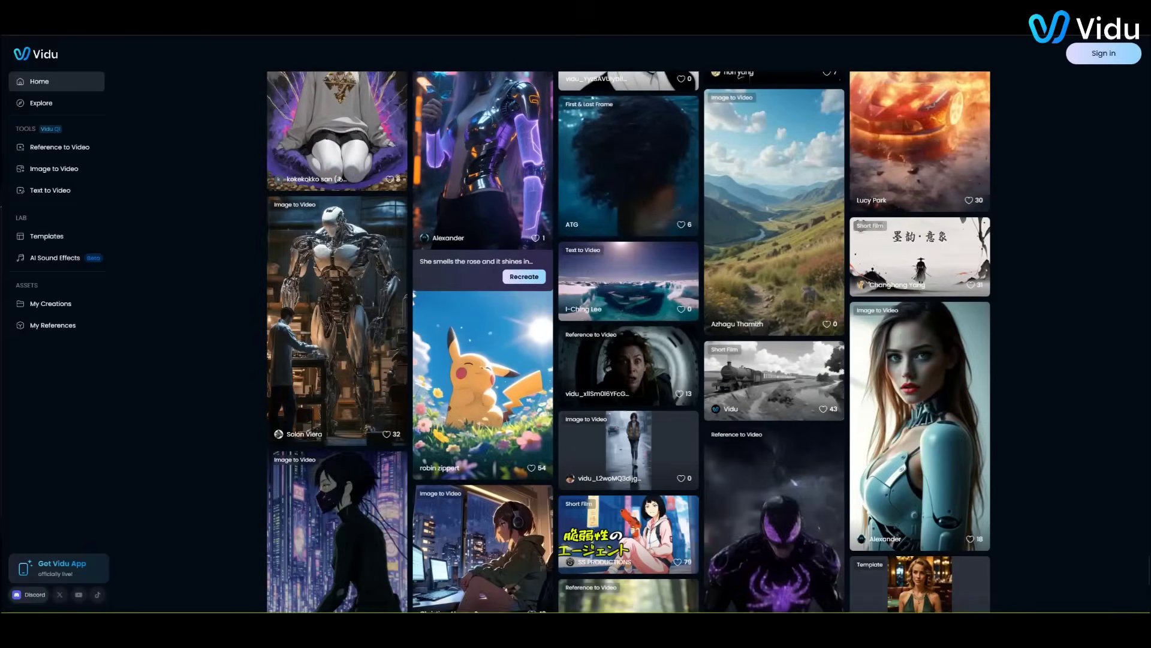
{"action": "scroll", "scroll_direction": "down", "scroll_amount": 3}
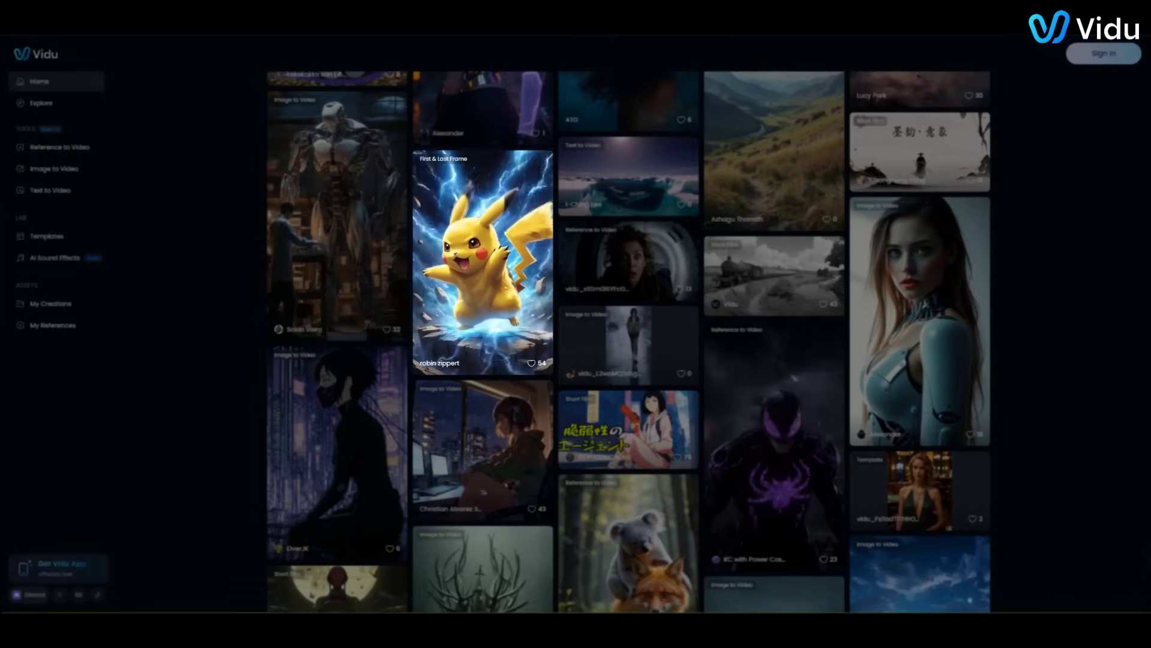
{"action": "scroll", "scroll_direction": "down", "scroll_amount": 3}
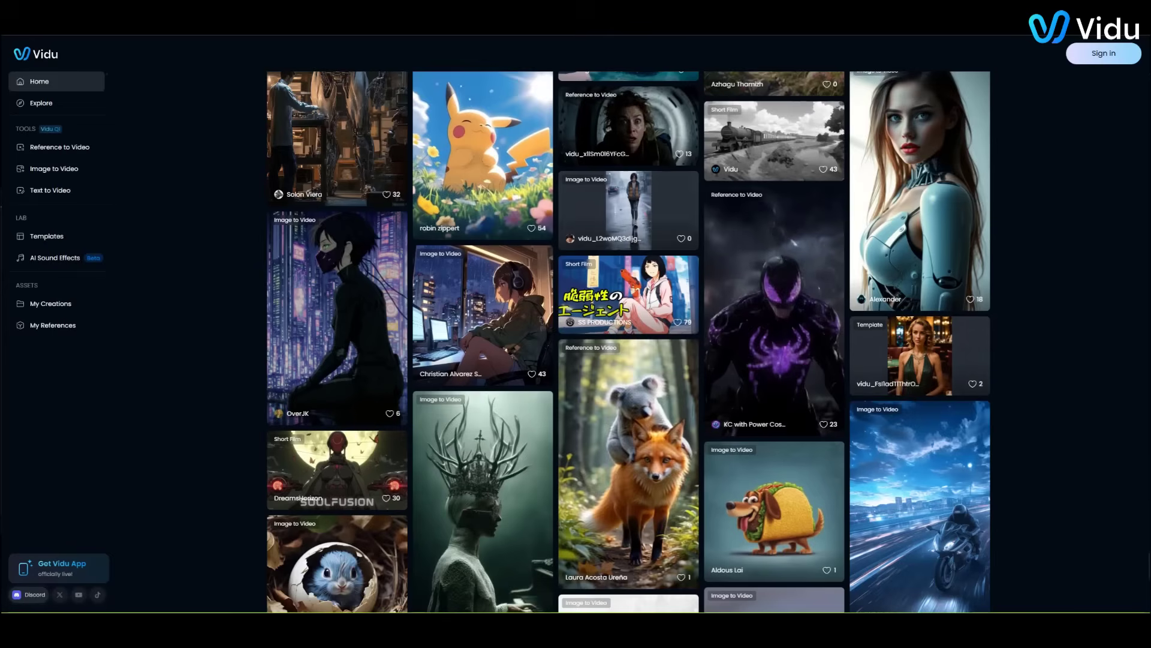
{"action": "scroll", "scroll_direction": "down", "scroll_amount": 3}
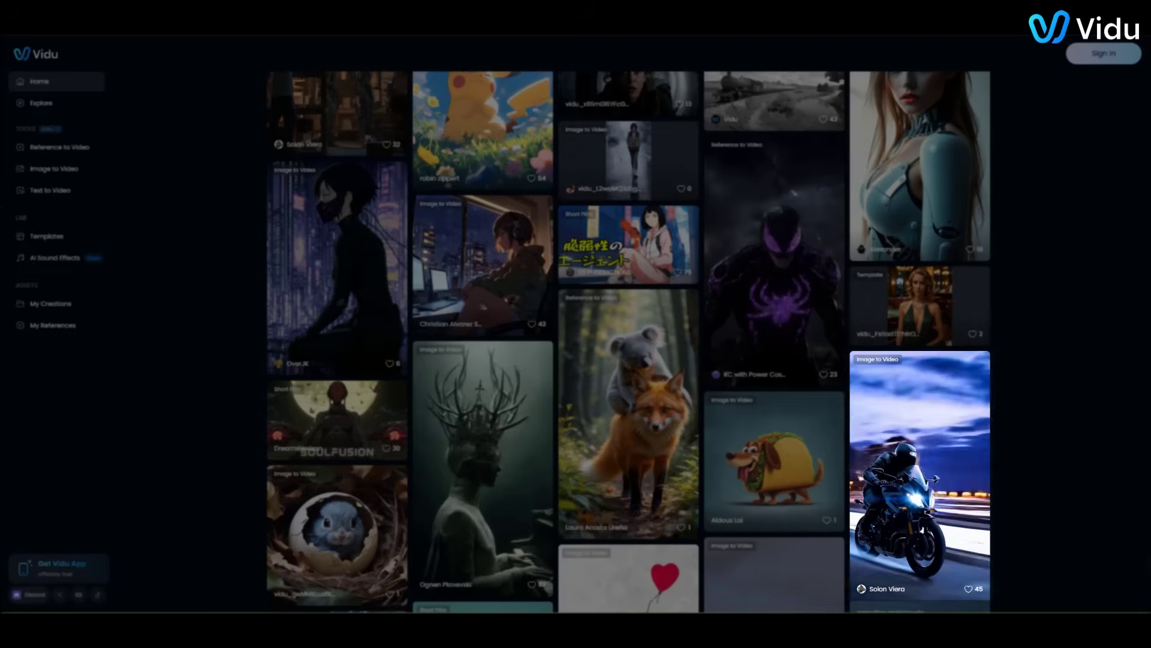
{"action": "scroll", "scroll_direction": "down", "scroll_amount": 3}
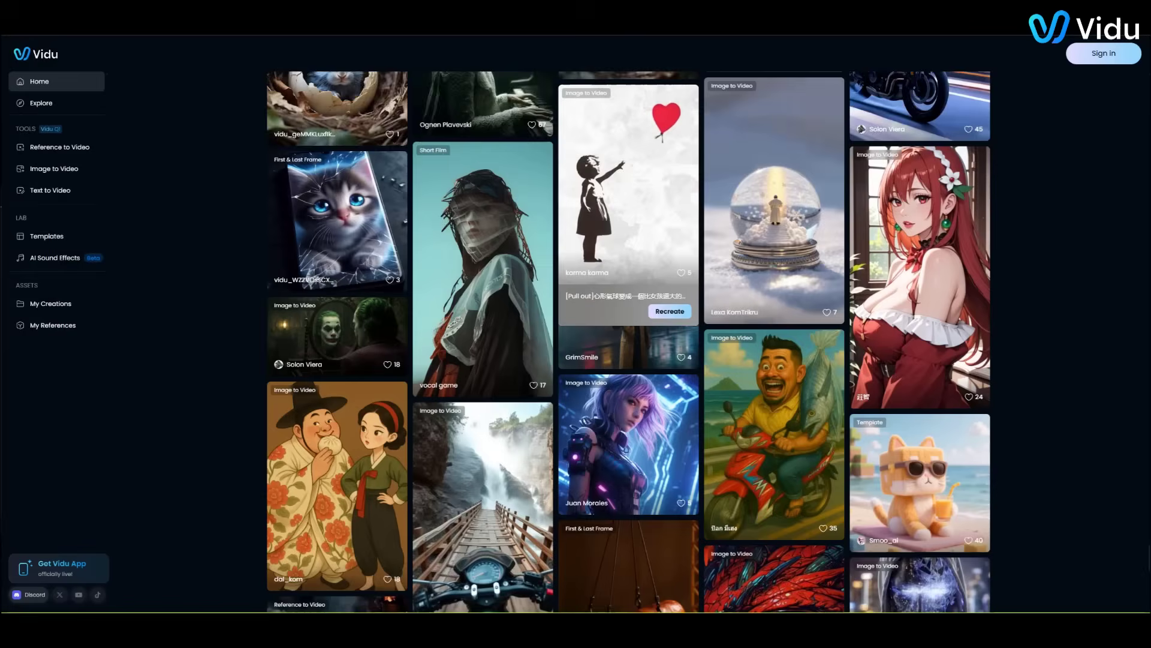
{"action": "scroll", "scroll_direction": "down", "scroll_amount": 3}
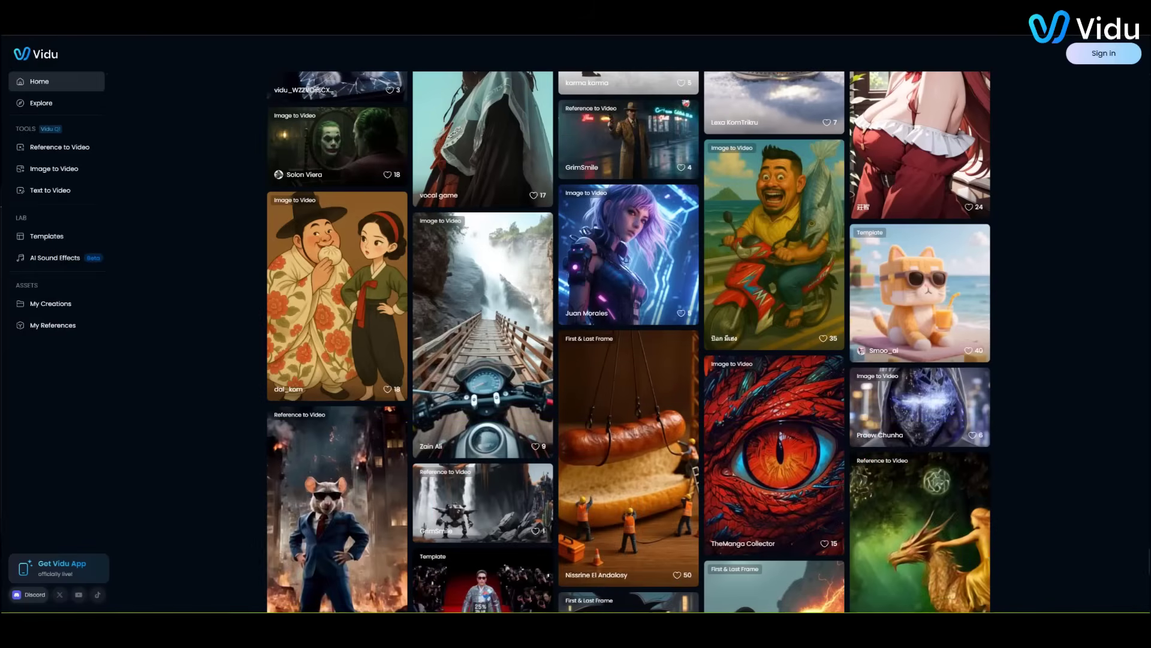
{"action": "scroll", "scroll_direction": "down", "scroll_amount": 3}
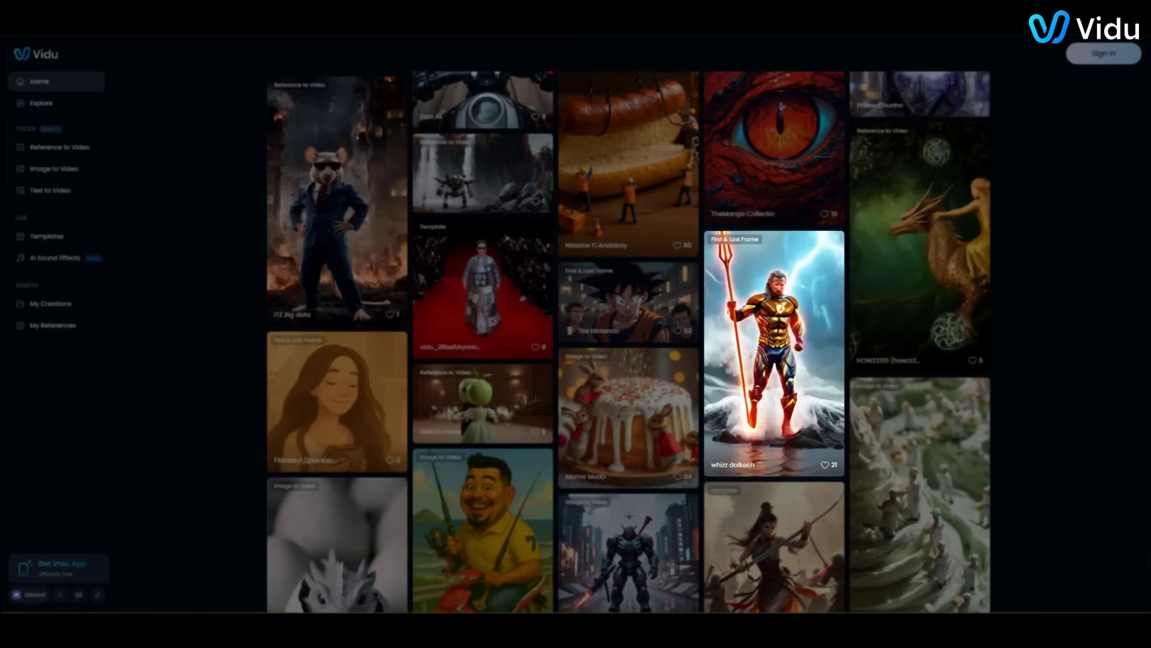
{"action": "scroll", "scroll_direction": "down", "scroll_amount": 3}
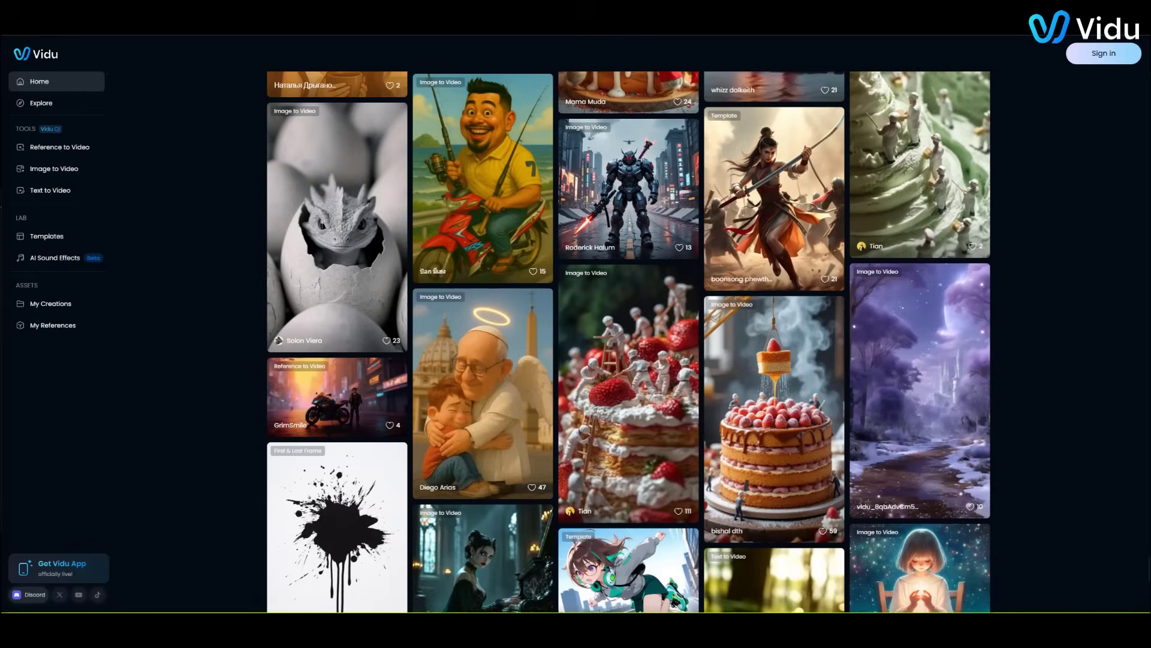
{"action": "scroll", "scroll_direction": "down", "scroll_amount": 3}
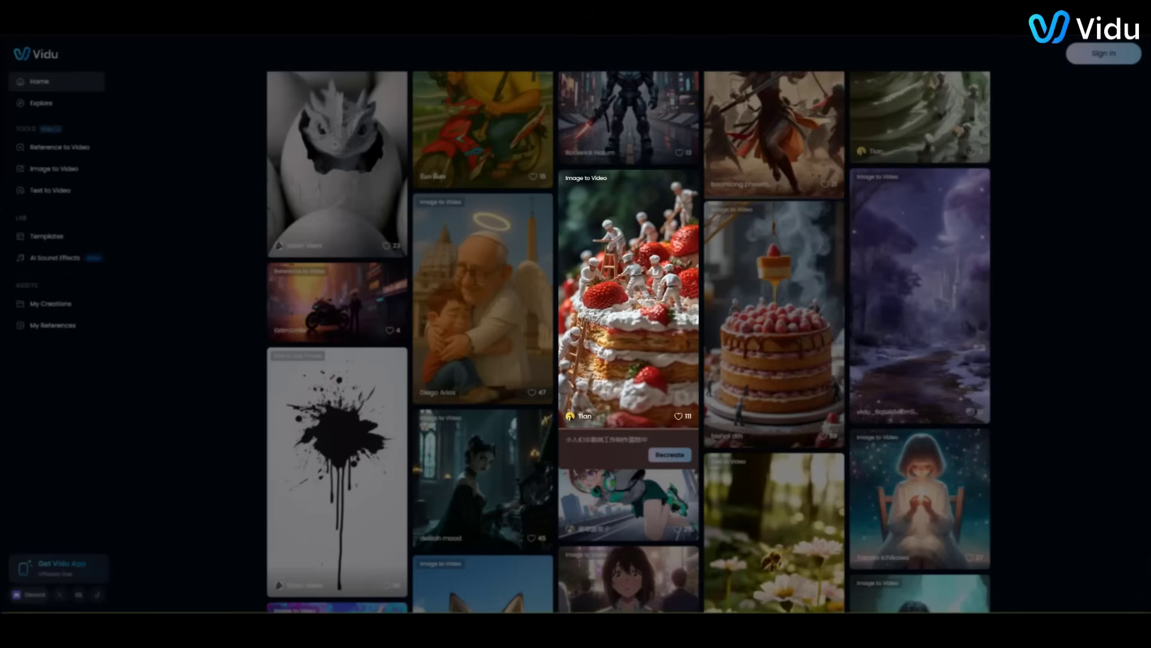
{"action": "scroll", "scroll_direction": "down", "scroll_amount": 3}
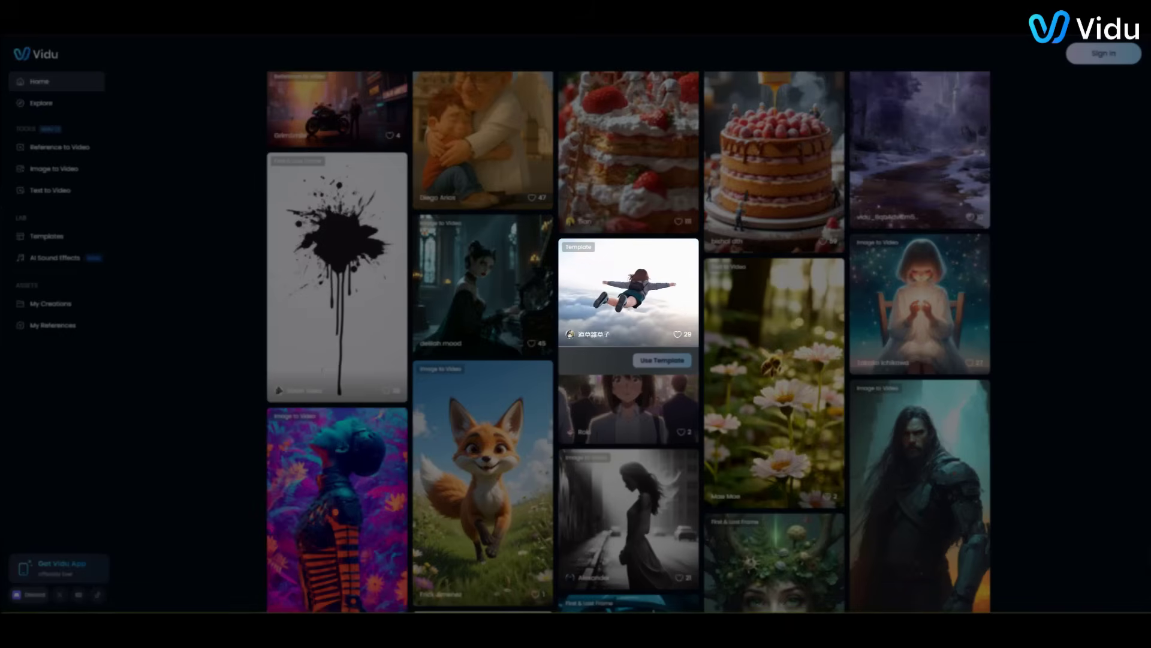
{"action": "scroll", "scroll_direction": "down", "scroll_amount": 3}
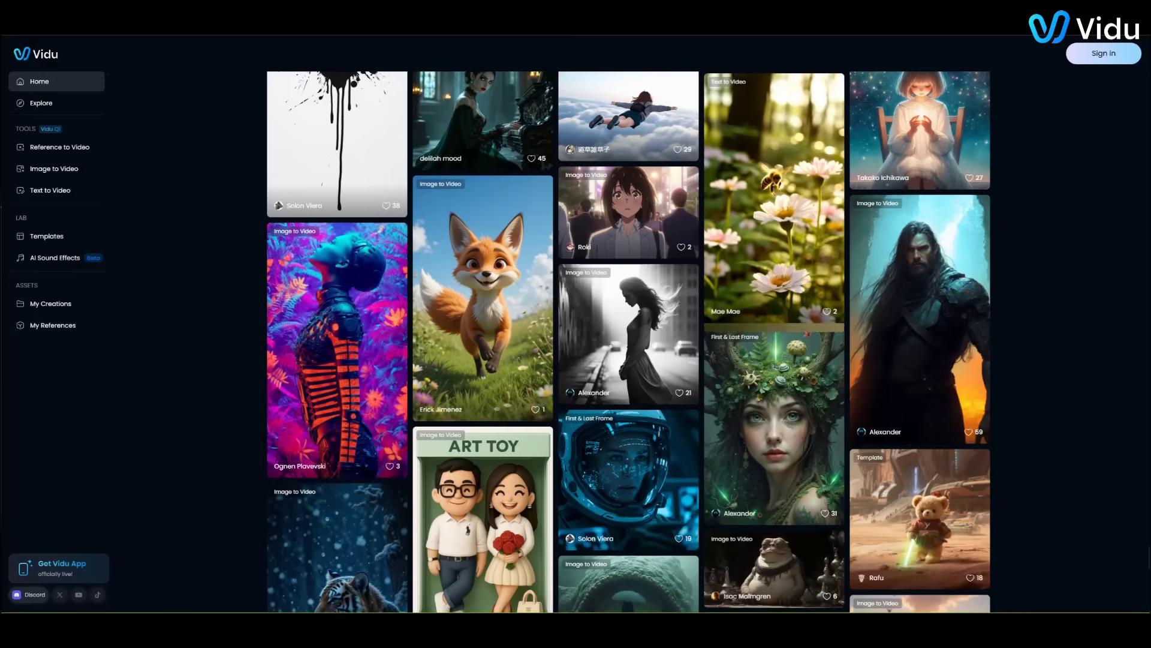
Open the Text to Video generator from the left sidebar with default settings
{"action": "left_click", "coordinate": [50, 190]}
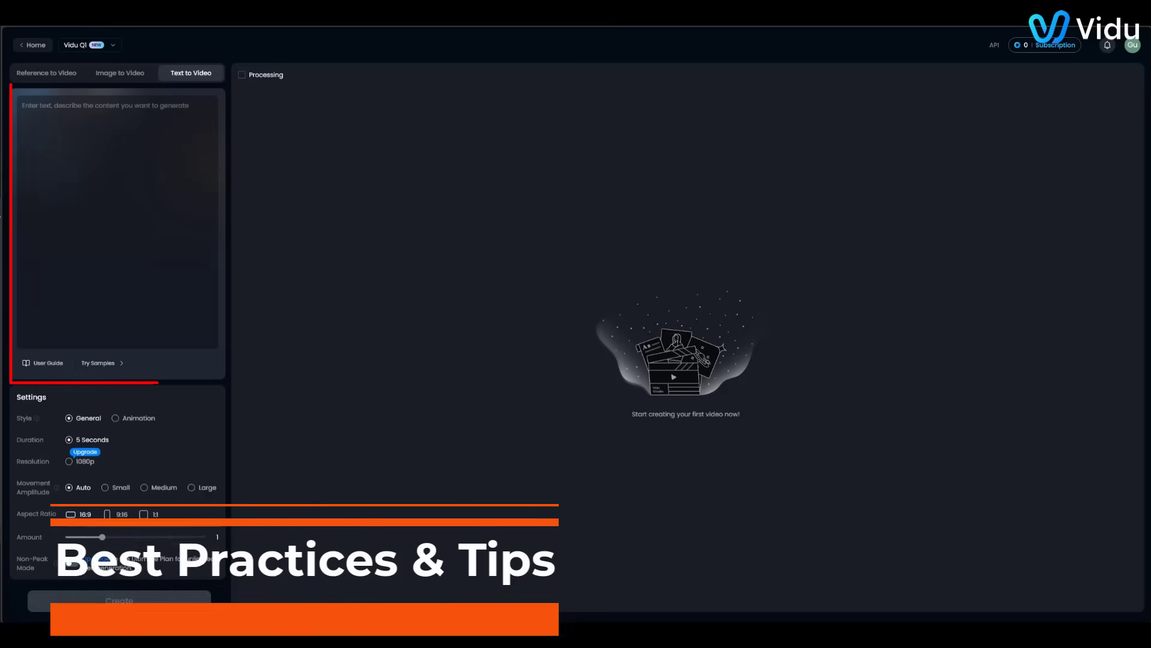